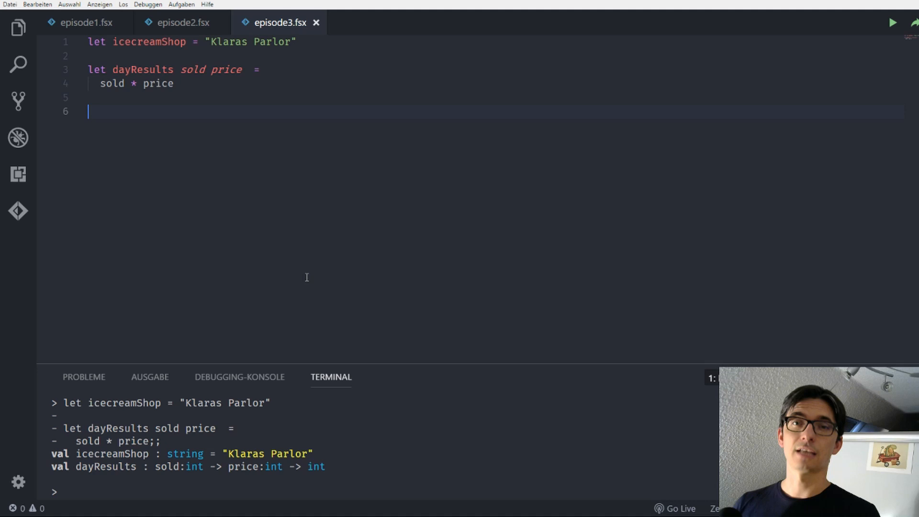
# - Define let priceFor flavour = if flavour = "Strawberry" then 1.1 else 0.9
pyautogui.write('let price')
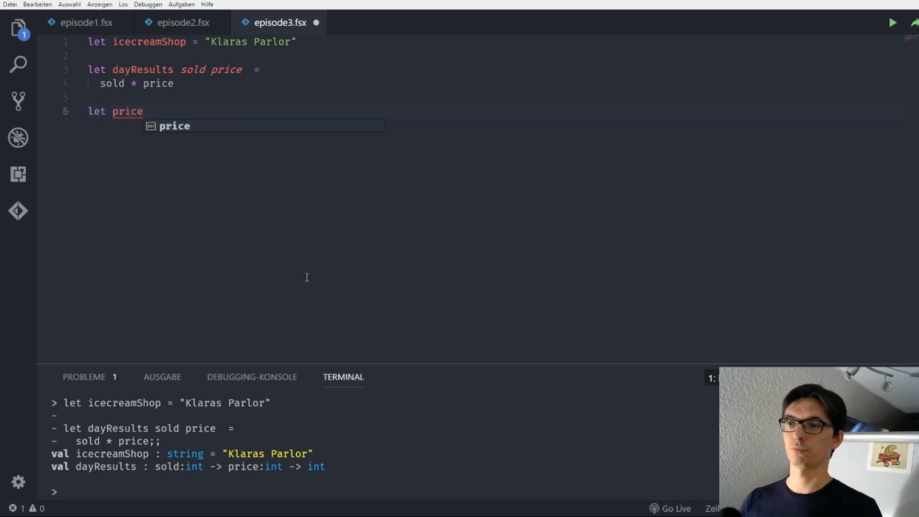
pyautogui.write('For')
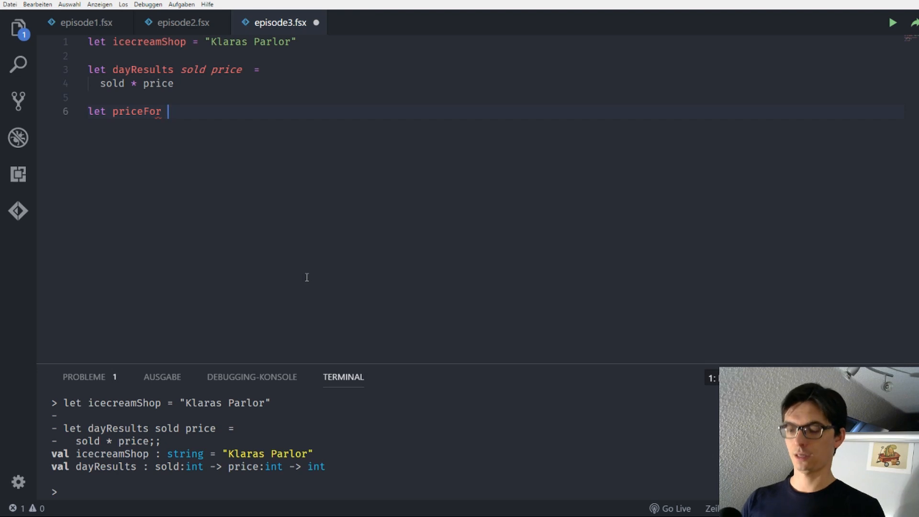
pyautogui.write('ice')
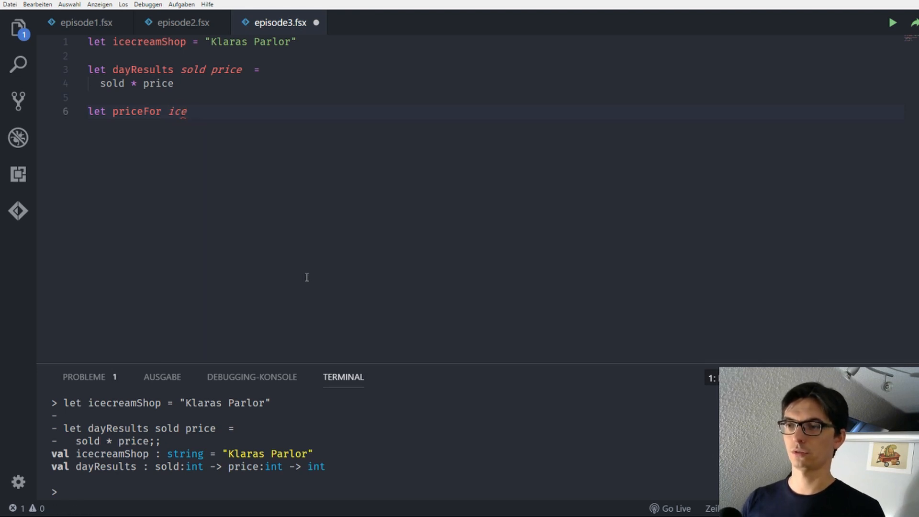
pyautogui.write('flavour =')
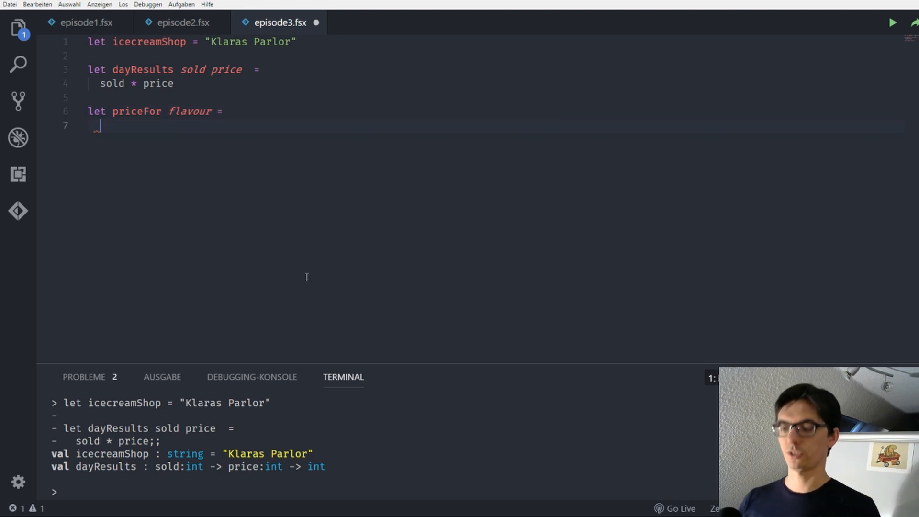
pyautogui.write('if g')
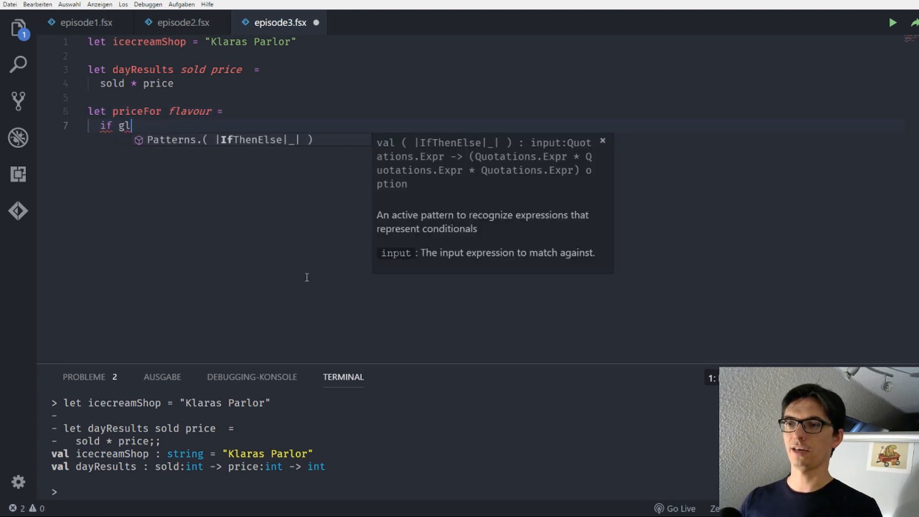
pyautogui.write('lavour')
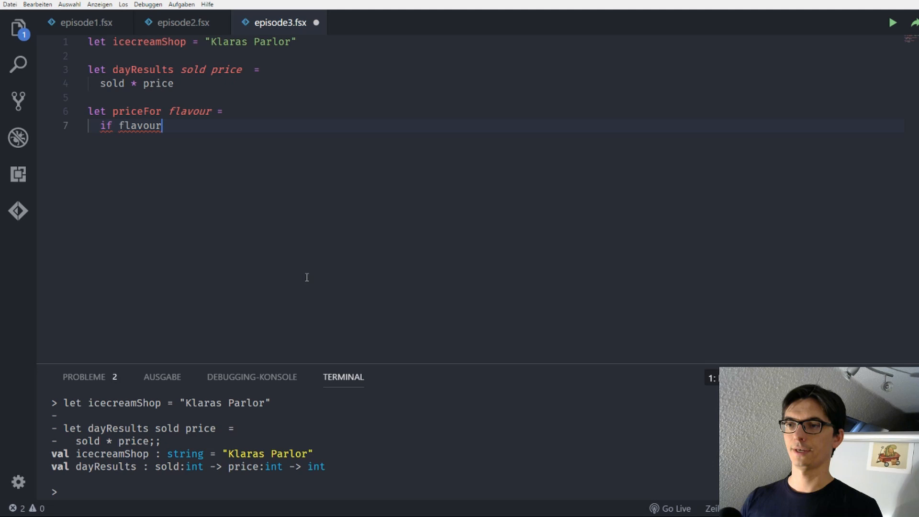
pyautogui.write('= "S"')
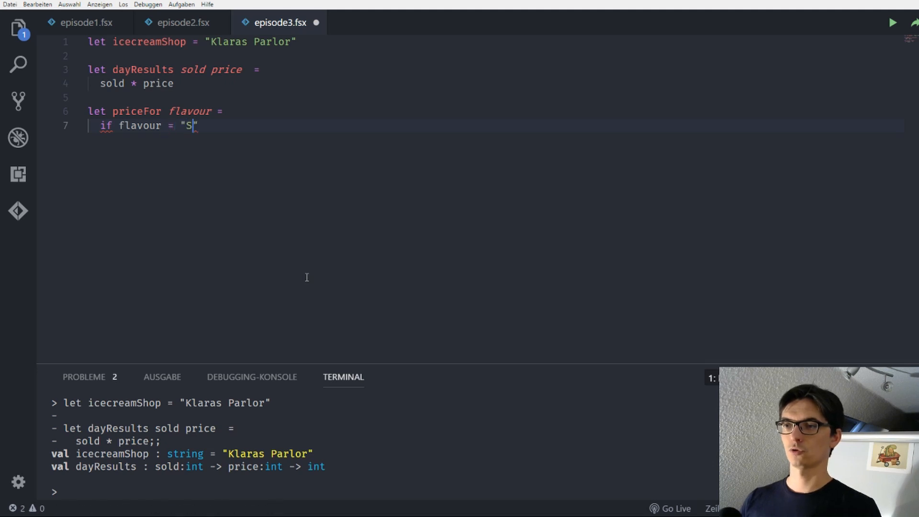
pyautogui.write('trawberr')
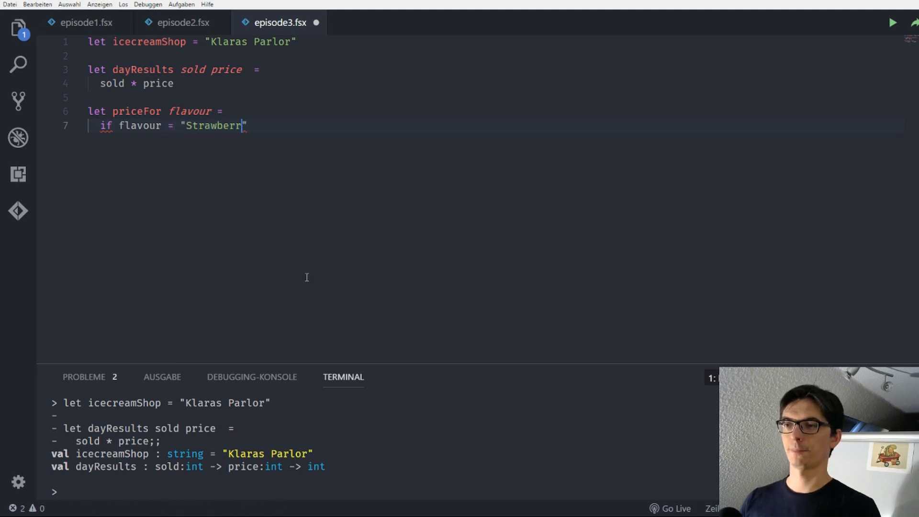
pyautogui.write('y" then')
pyautogui.write('else')
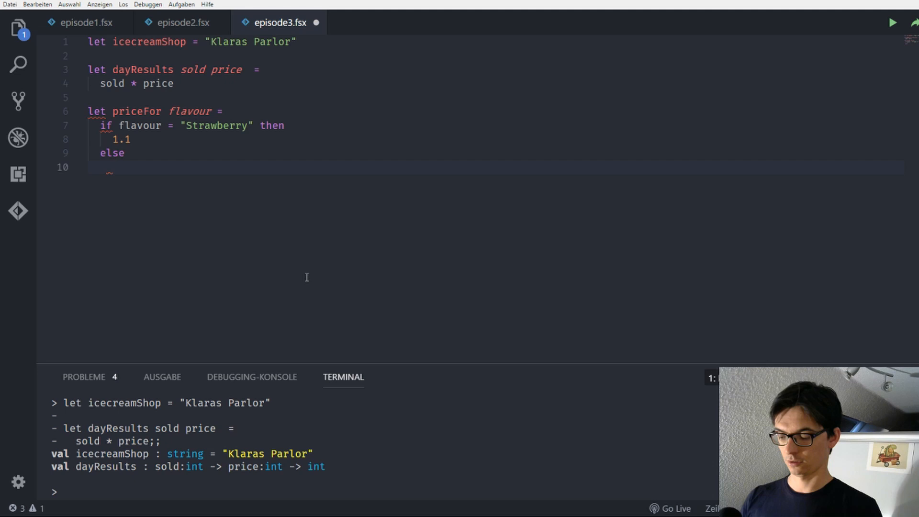
pyautogui.write('0.9')
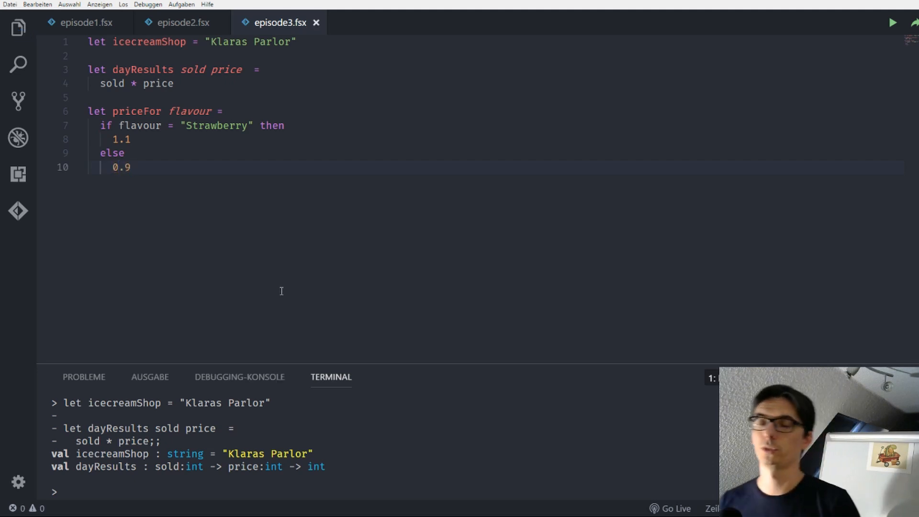
pyautogui.moveTo(190, 229)
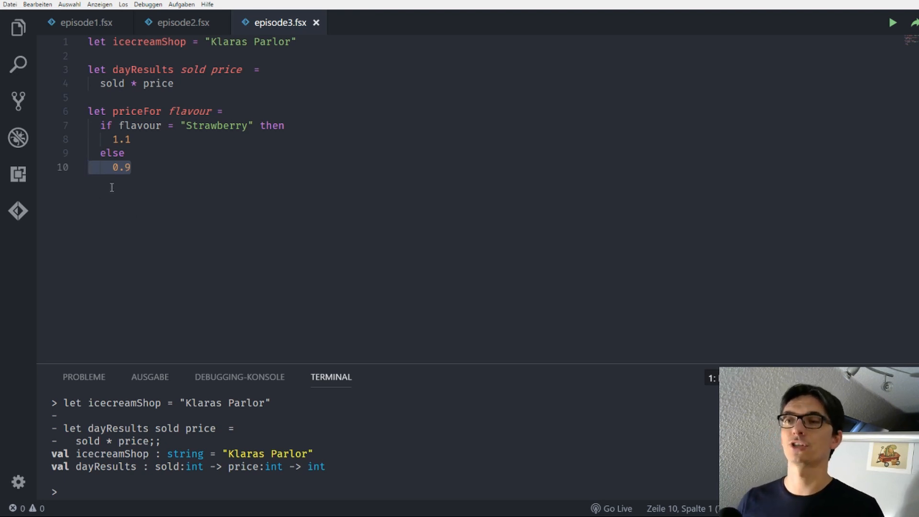
pyautogui.click(187, 168)
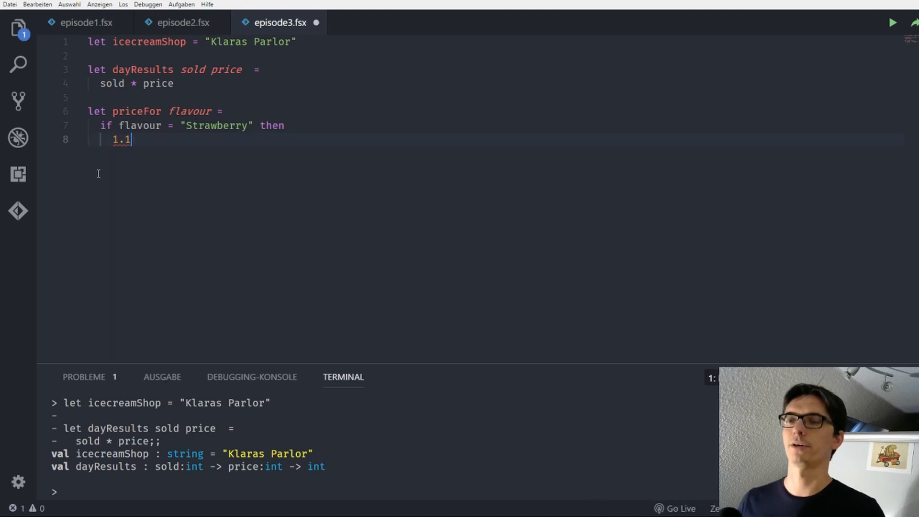
pyautogui.moveTo(121, 139)
pyautogui.write('t')
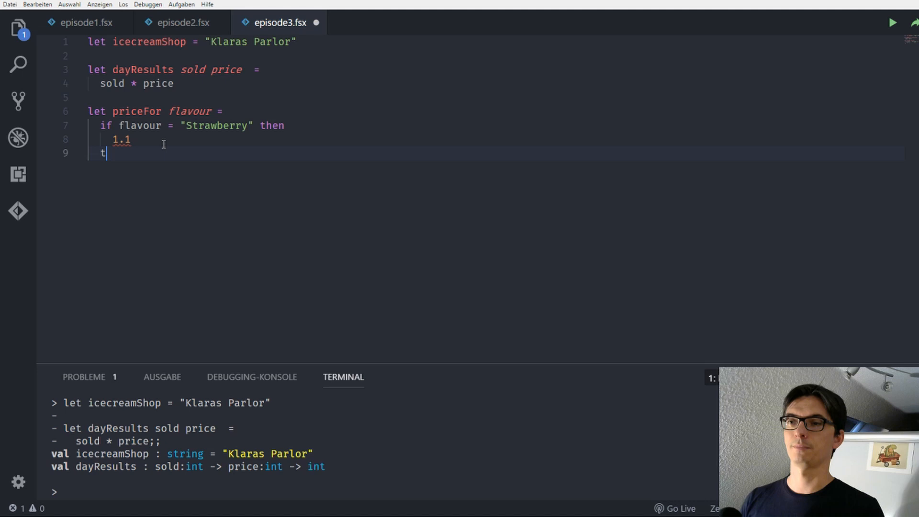
# - Start restoring the deleted else branch of priceFor on line 9
pyautogui.write('else')
pyautogui.write('0.9')
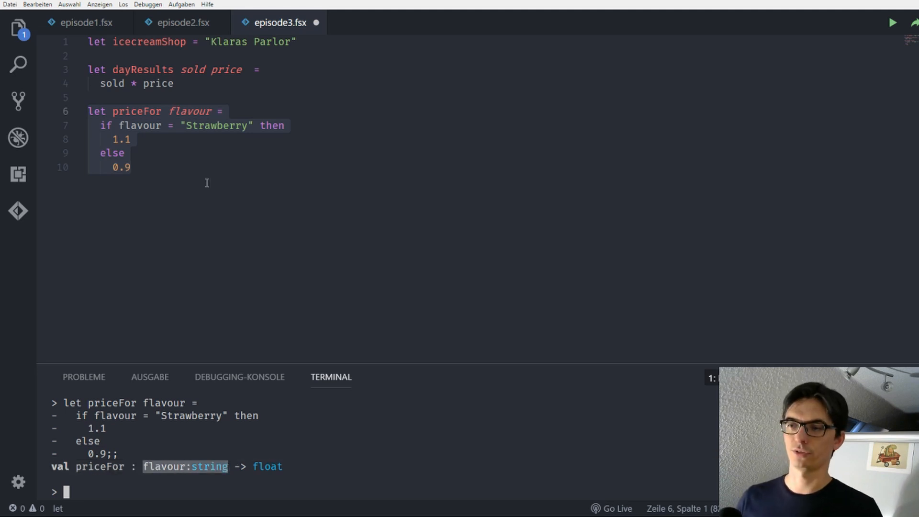
pyautogui.moveTo(207, 161)
pyautogui.write('priceFor "Stra')
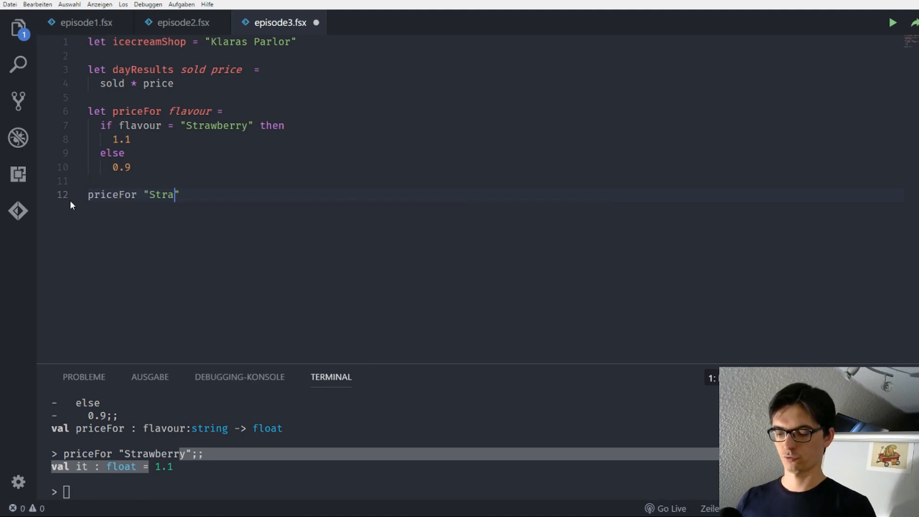
# - Complete the priceFor "Strawberry" call on line 12
pyautogui.write('wberry')
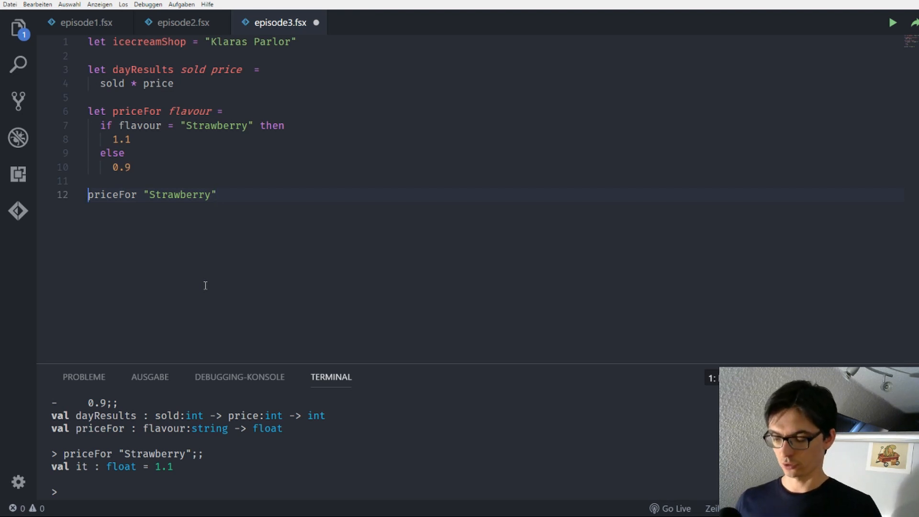
# - Change line 12 to dayResults 50. (priceFor "Strawberry")
pyautogui.write('dayREsult')
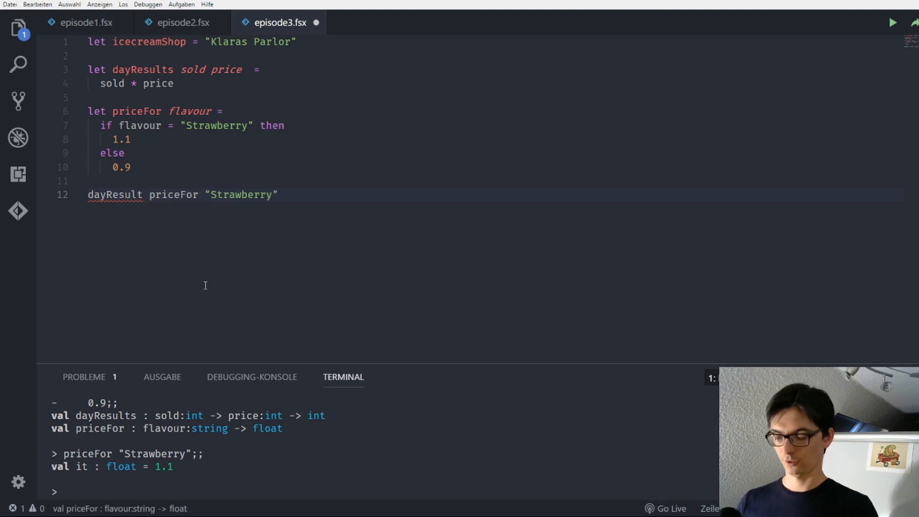
pyautogui.write('50.')
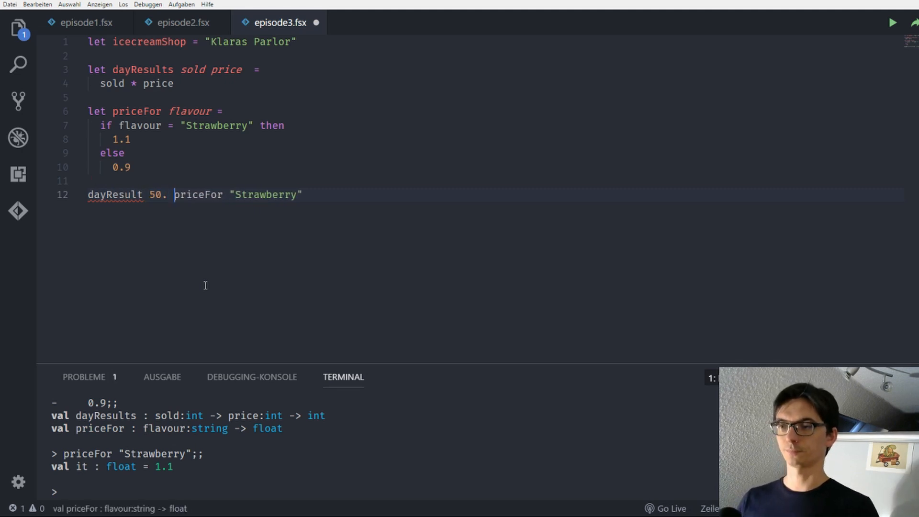
pyautogui.write('(')
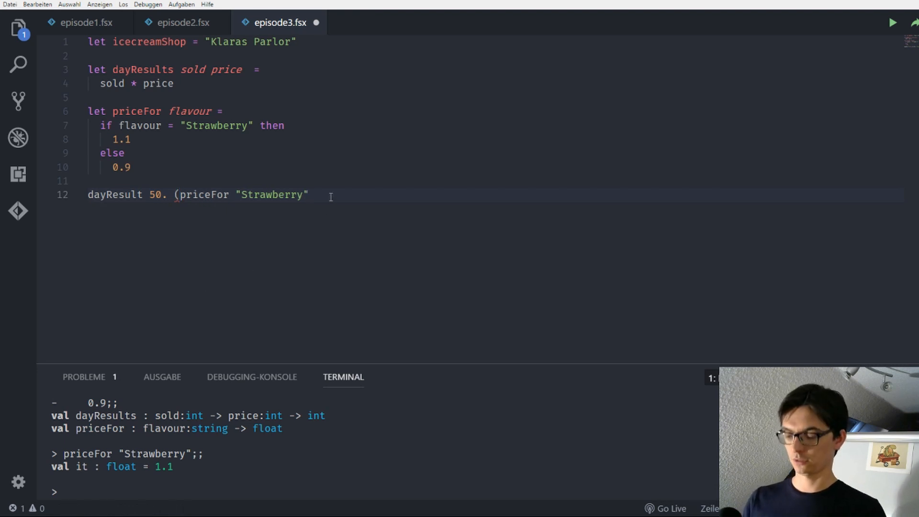
pyautogui.write(')')
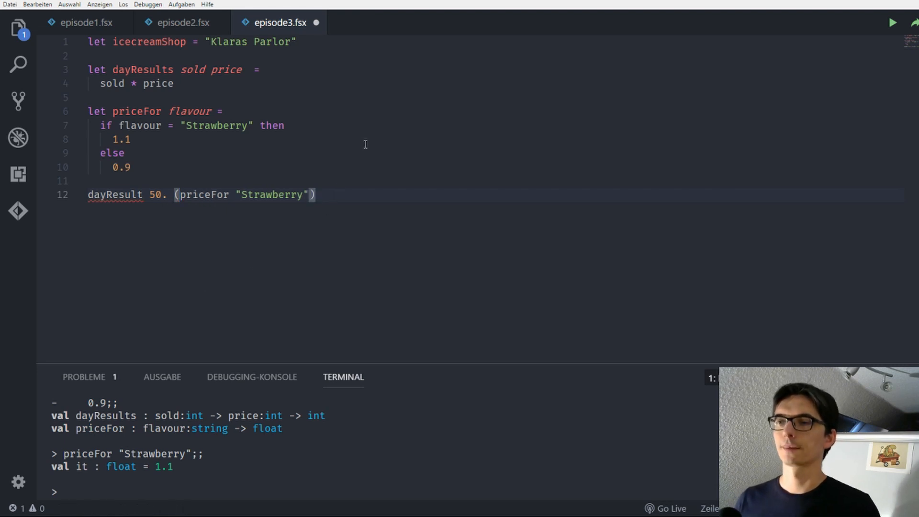
pyautogui.moveTo(271, 213)
pyautogui.write('s')
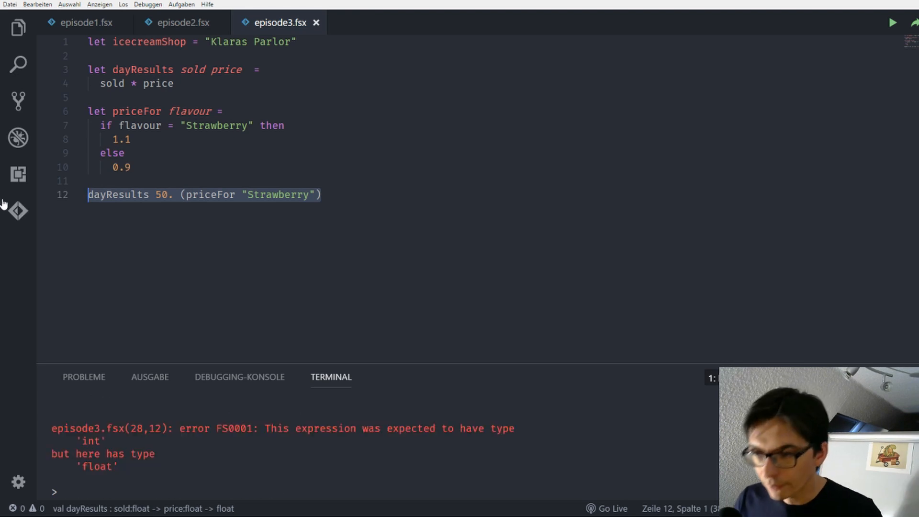
pyautogui.moveTo(89, 264)
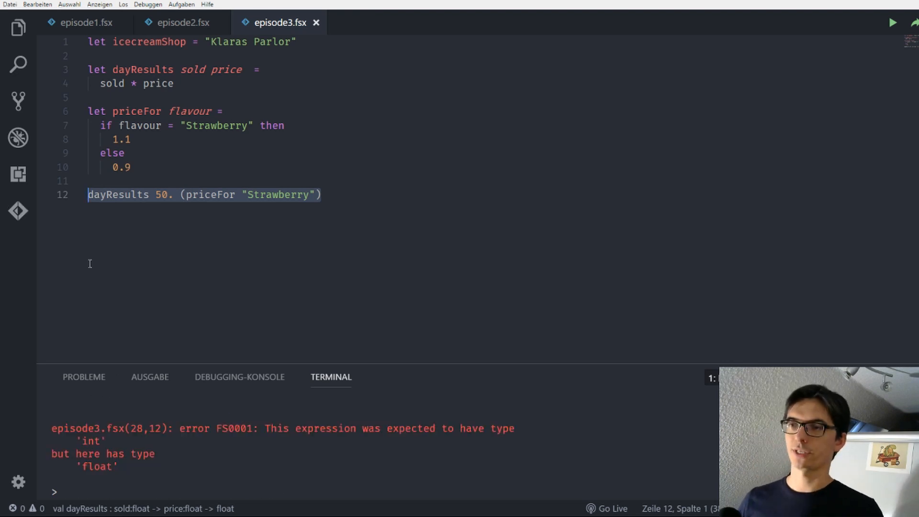
pyautogui.moveTo(157, 83)
pyautogui.write(':')
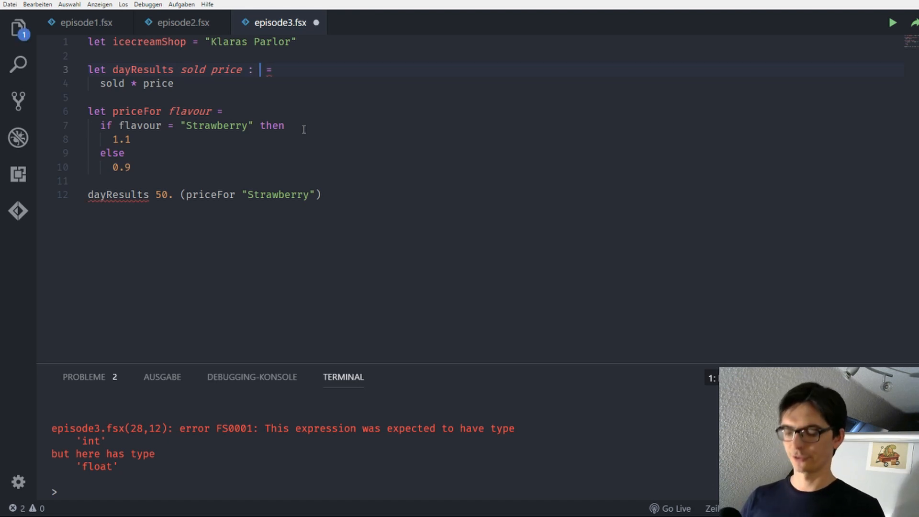
# - Add a : float return annotation to dayResults and point at its multiplication
pyautogui.write('float')
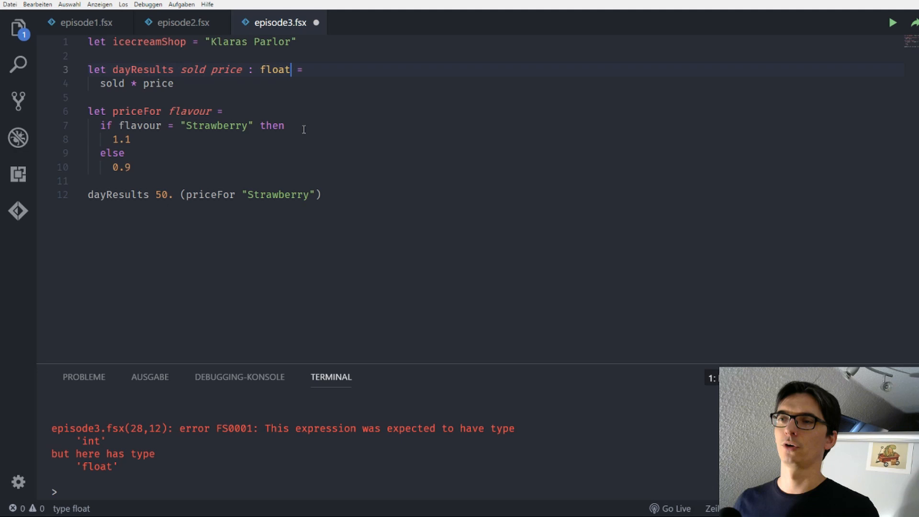
pyautogui.click(132, 83)
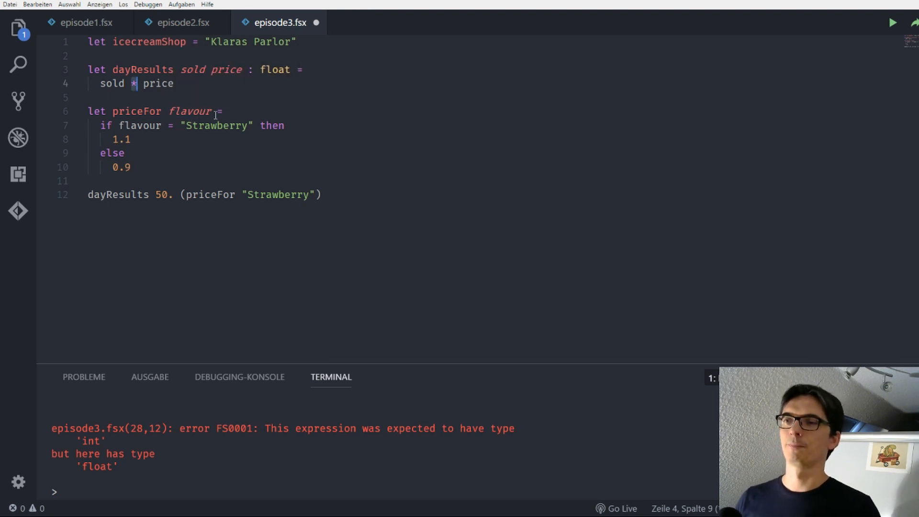
pyautogui.moveTo(252, 117)
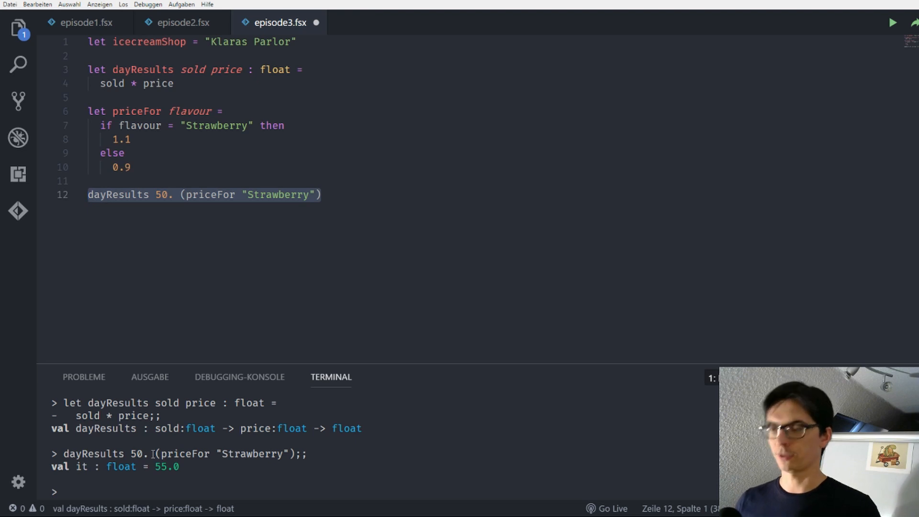
pyautogui.moveTo(235, 298)
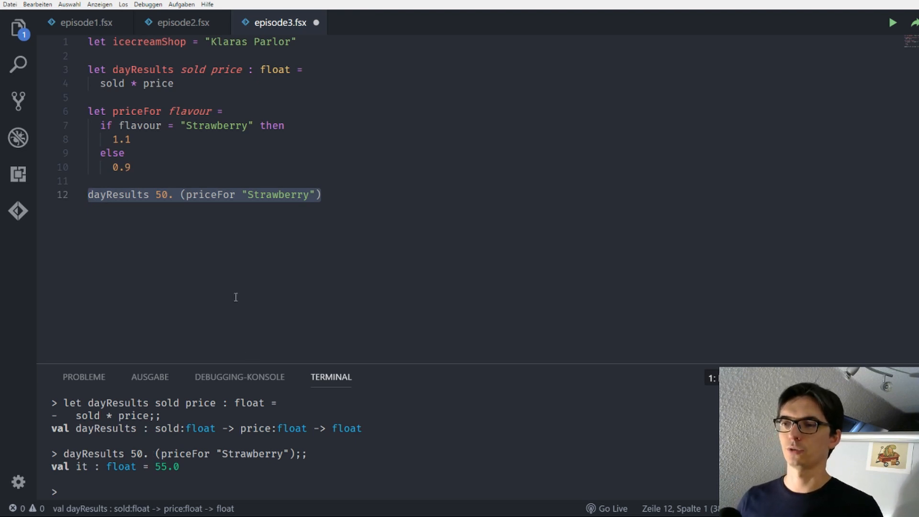
pyautogui.click(182, 194)
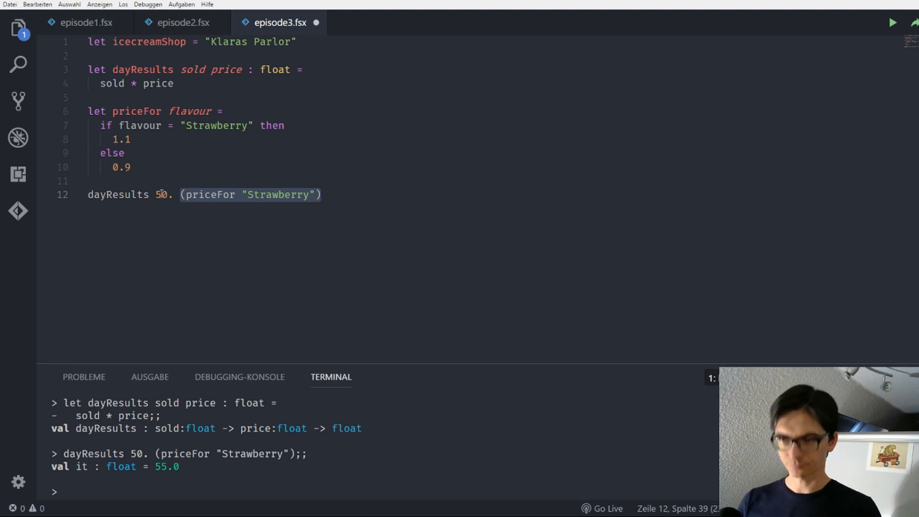
pyautogui.moveTo(209, 194)
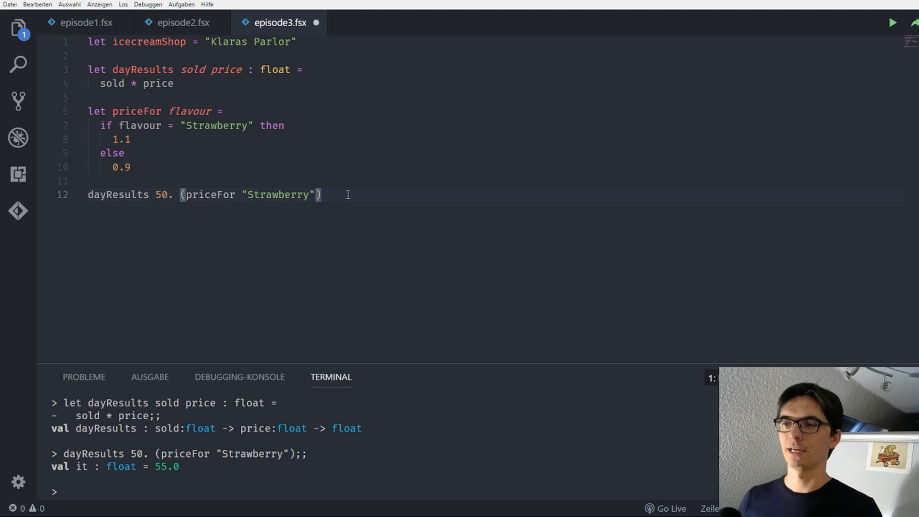
pyautogui.press('Enter')
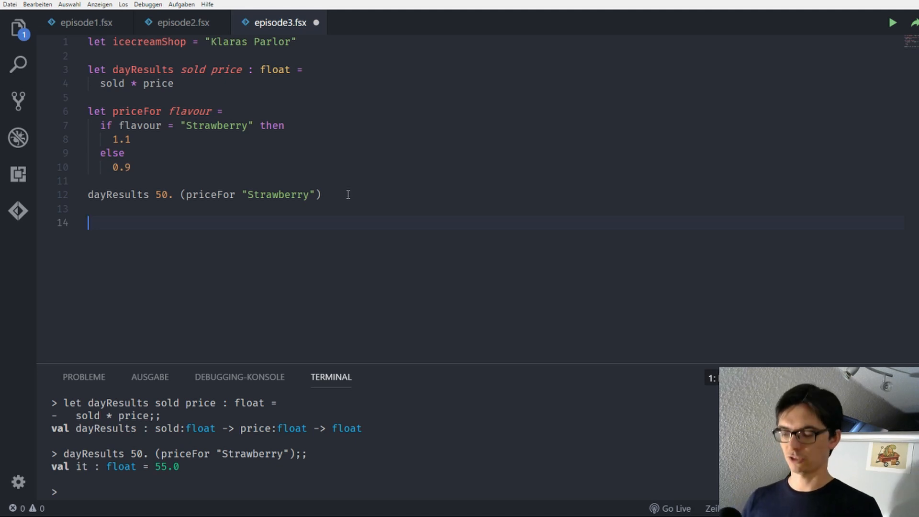
# - Write the pipeline priceFor "Strawberry" |> dayResults 50. across two lines
pyautogui.write('price "Str')
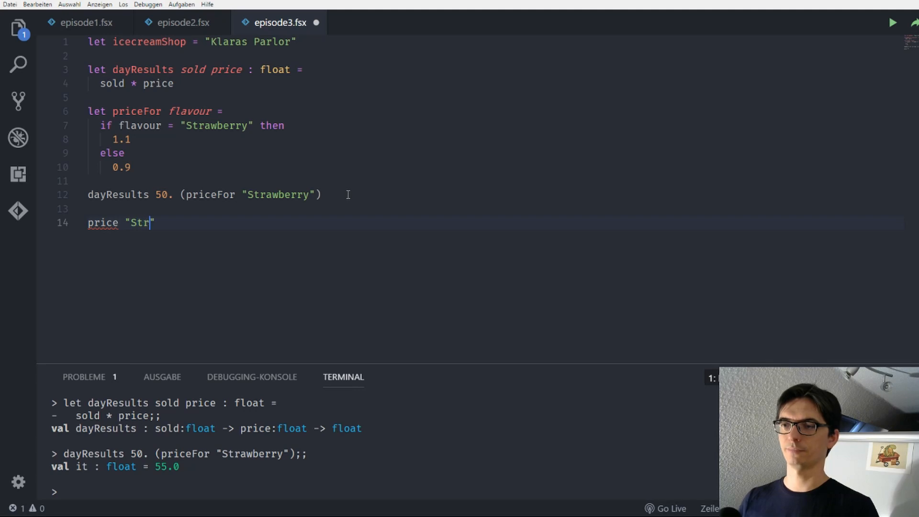
pyautogui.write('awberry')
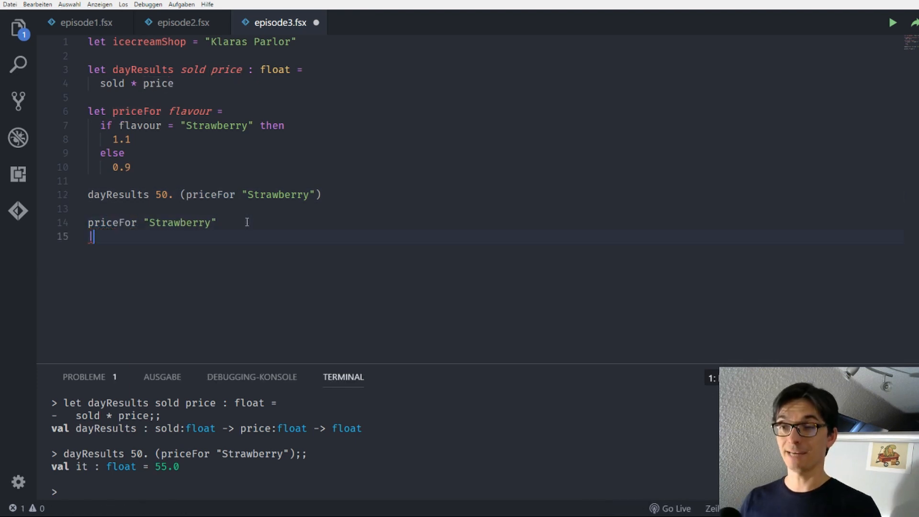
pyautogui.write('>')
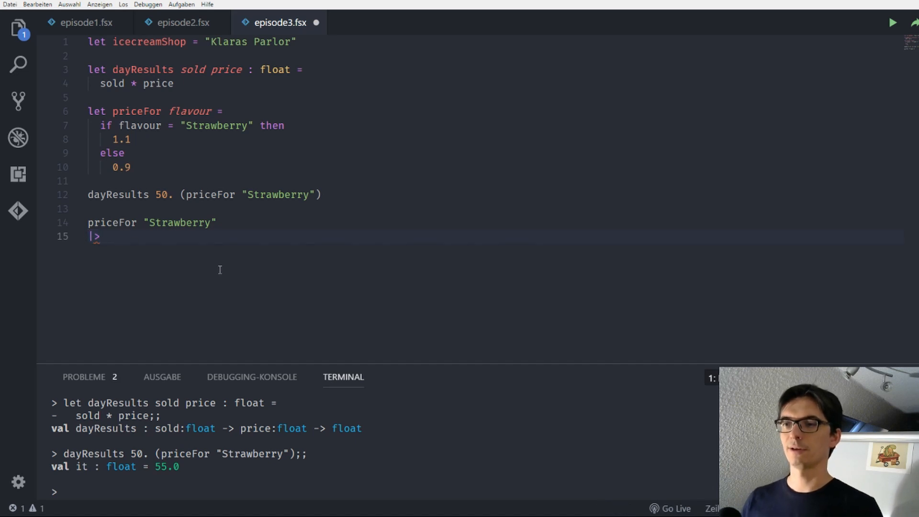
pyautogui.write('dayResults 5')
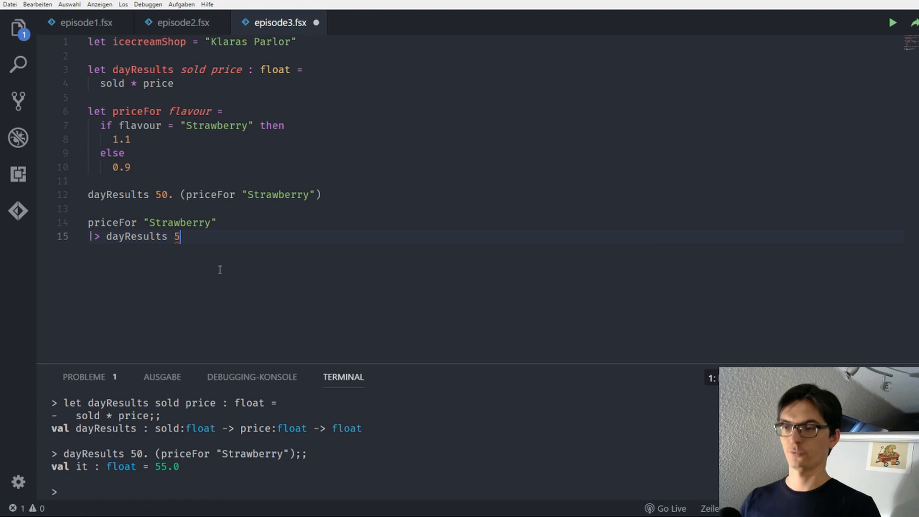
pyautogui.write('0.')
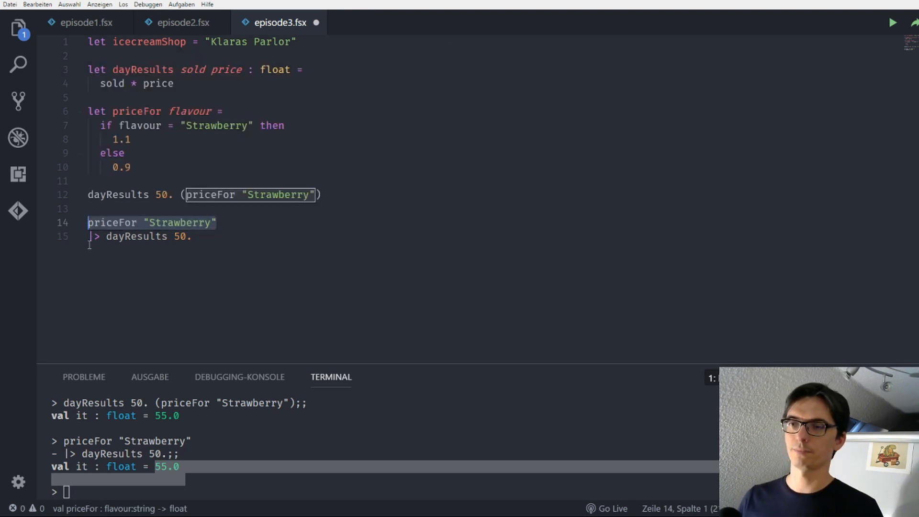
pyautogui.moveTo(111, 223)
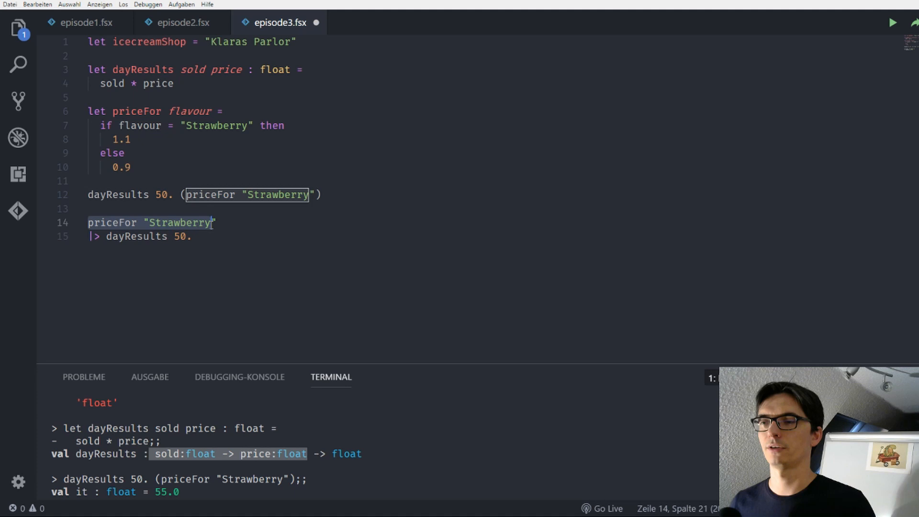
pyautogui.moveTo(220, 236)
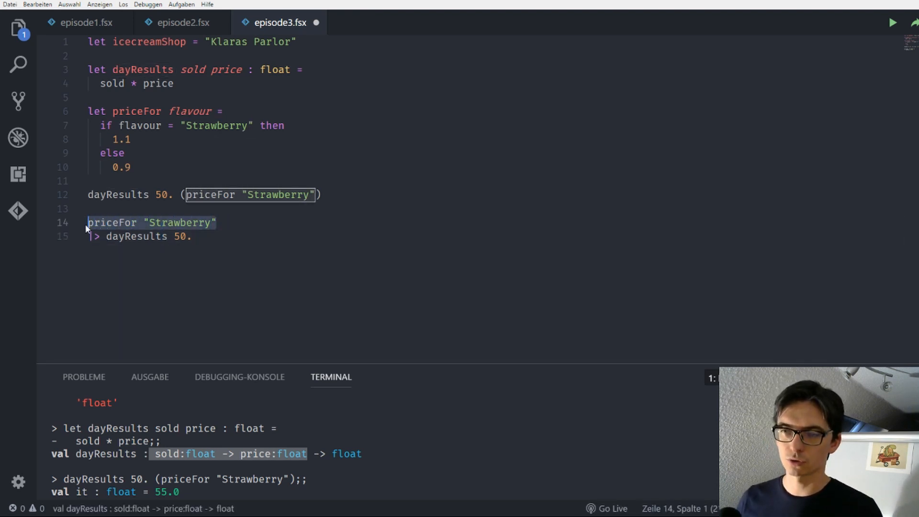
# - Select priceFor in the Strawberry pipeline to move it onto its own |> line
pyautogui.click(144, 223)
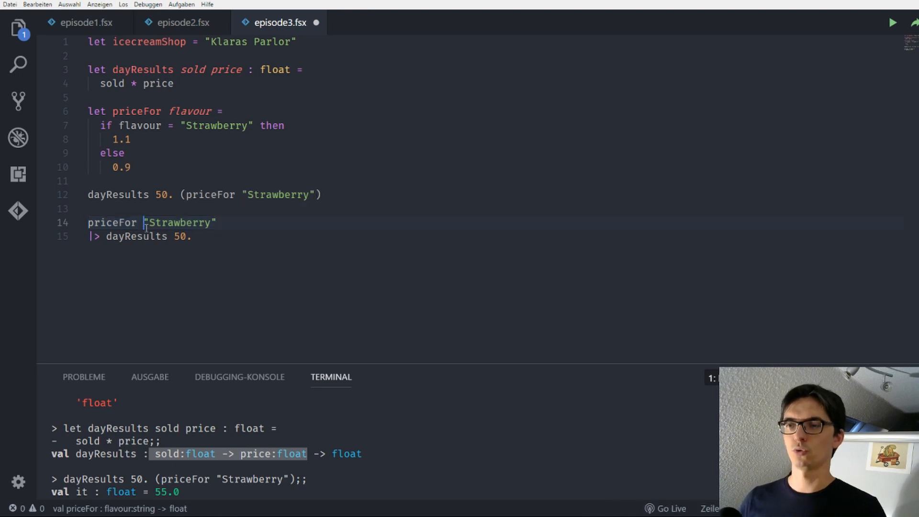
pyautogui.doubleClick(179, 223)
pyautogui.write('|> priceFor')
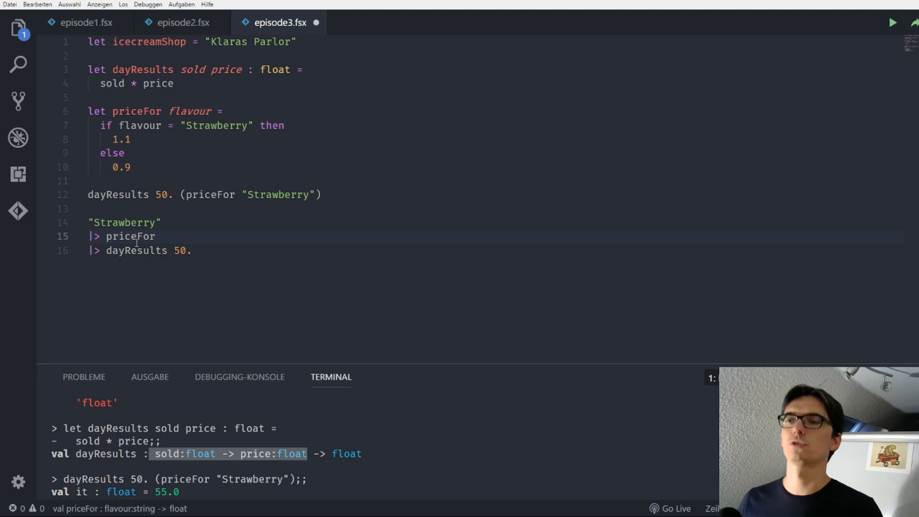
pyautogui.moveTo(130, 236)
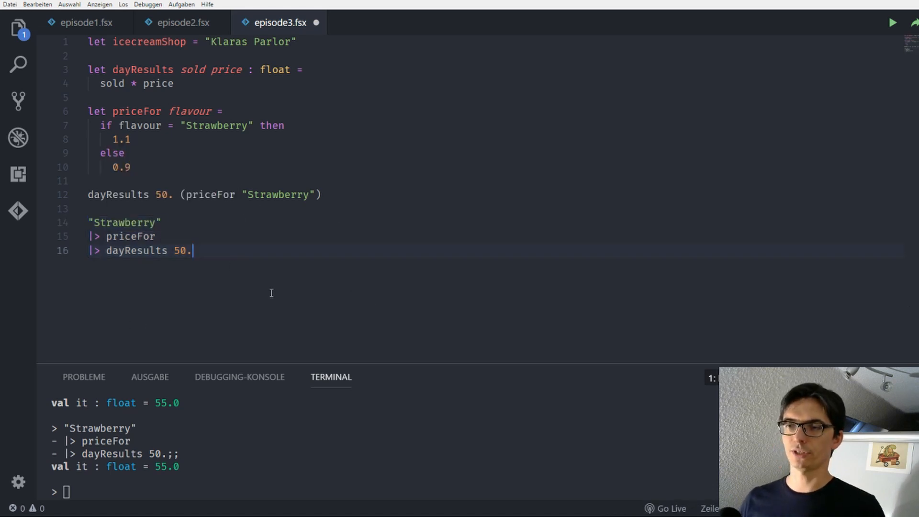
# - Bind the Strawberry pipeline with let strawberryResult =
pyautogui.write('let')
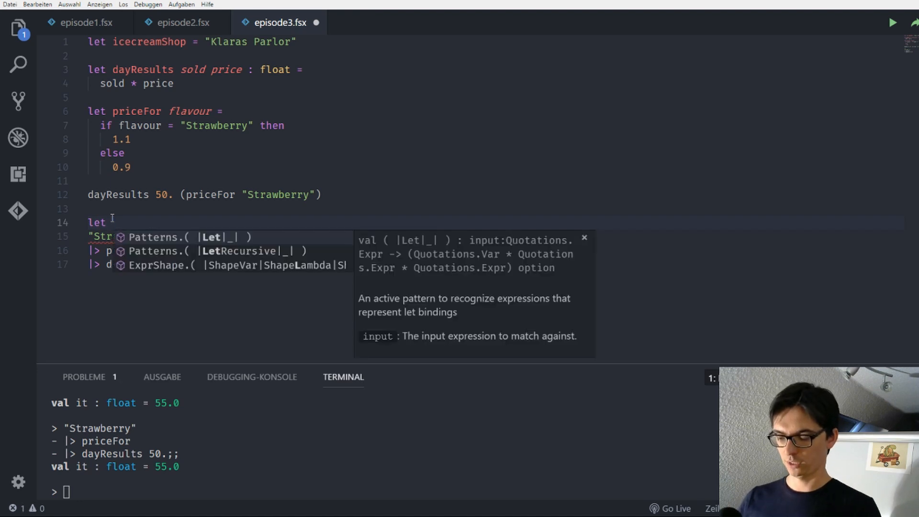
pyautogui.write('s')
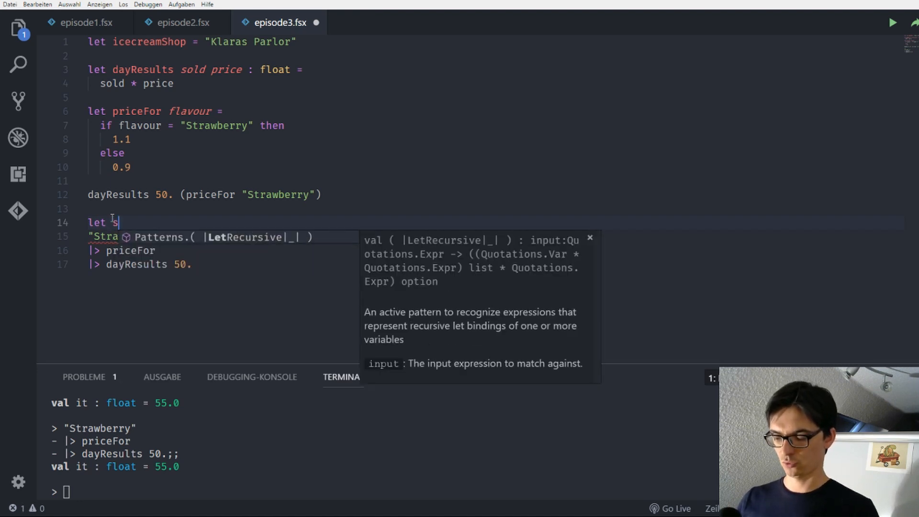
pyautogui.write('traw')
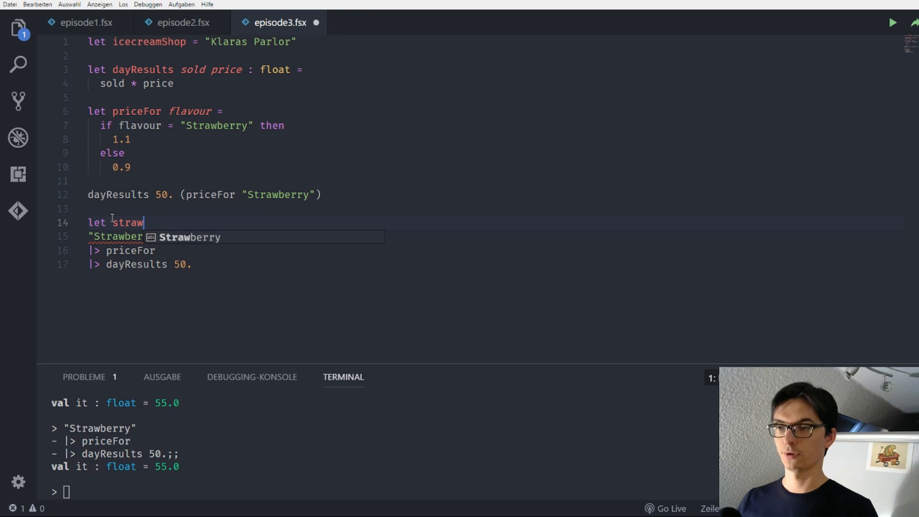
pyautogui.write('berryRe')
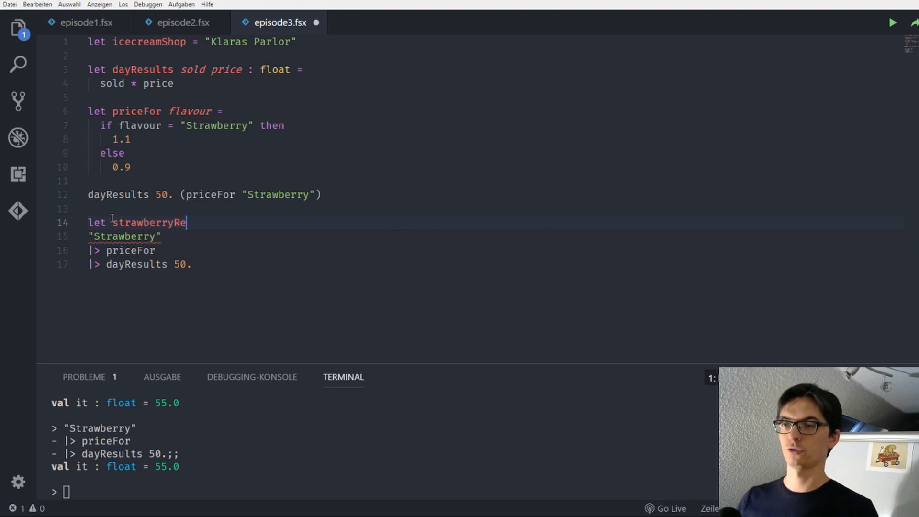
pyautogui.write('sult =')
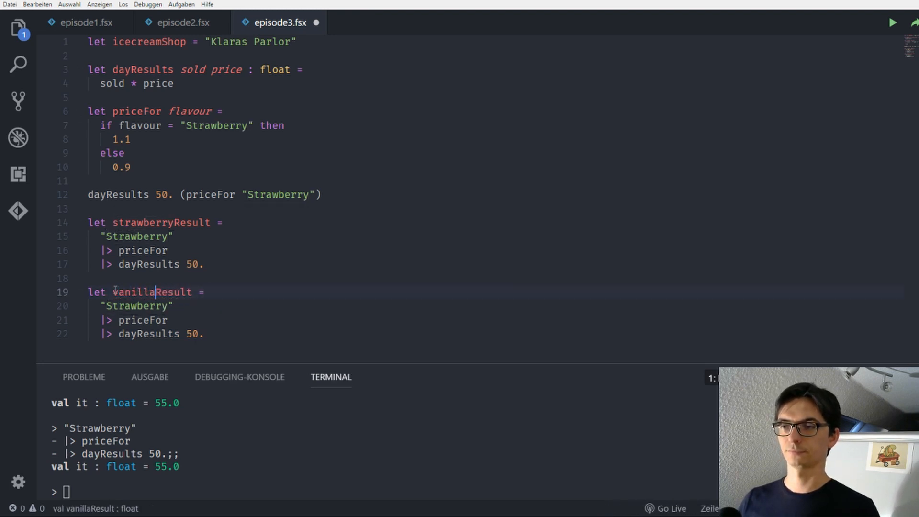
# - Turn the copied block into vanillaResult for "Vanilla" with 100 sold
pyautogui.write('V"')
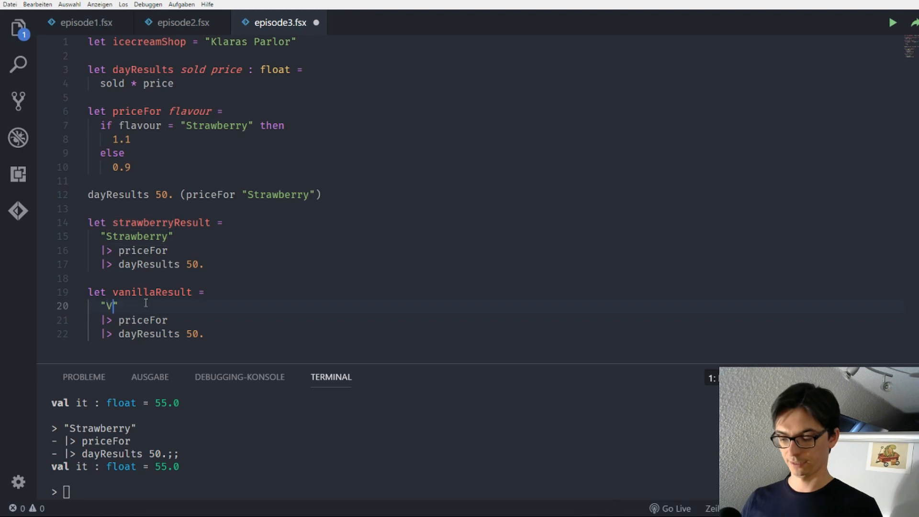
pyautogui.write('anilla')
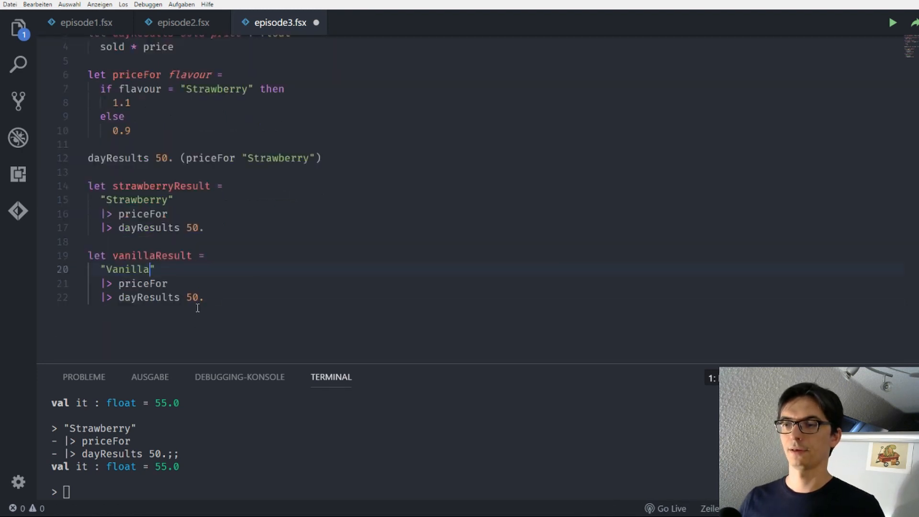
pyautogui.doubleClick(191, 298)
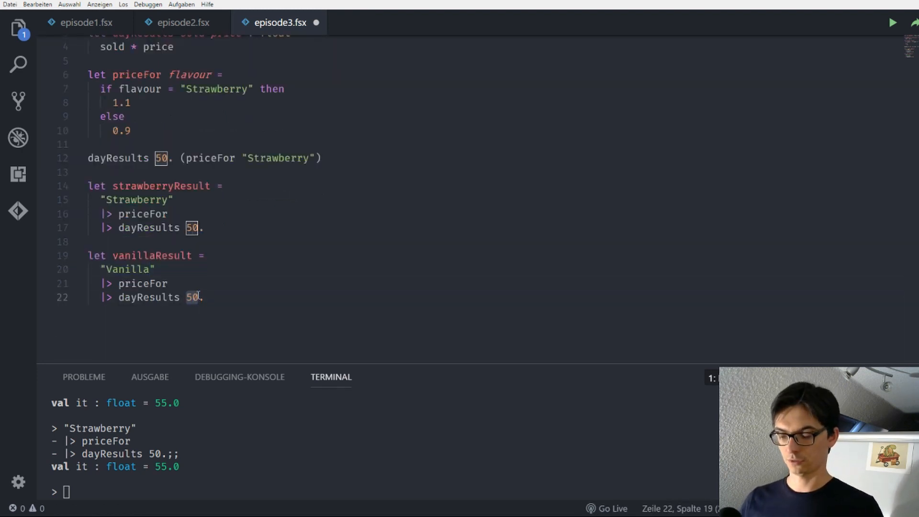
pyautogui.write('100')
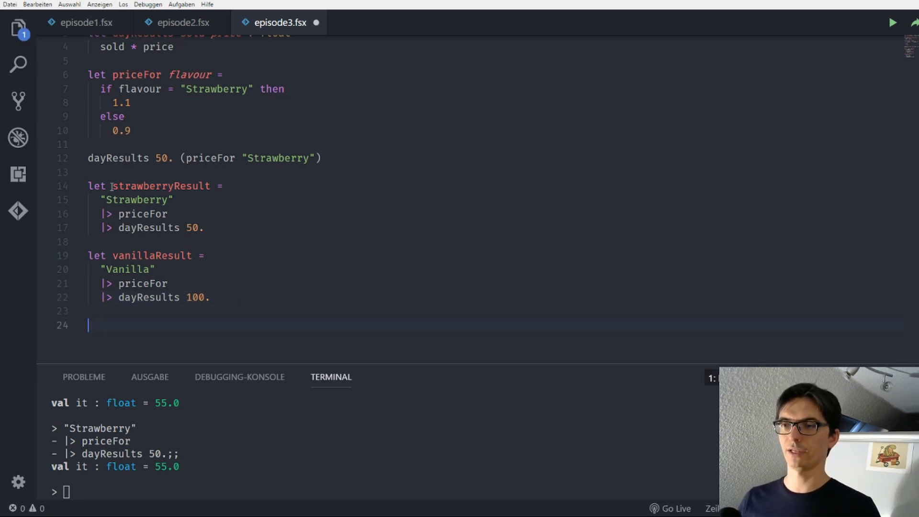
# - Write strawberryResult + vanillaResult below the two result bindings
pyautogui.doubleClick(161, 186)
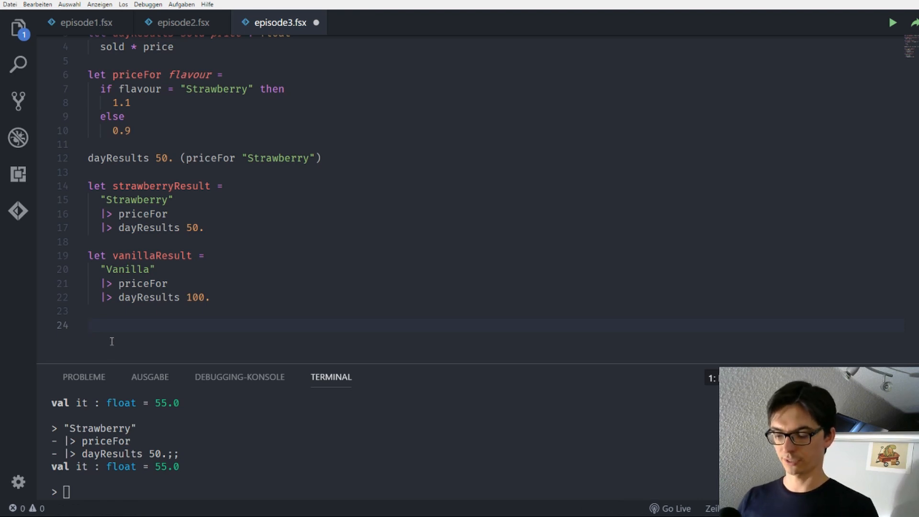
pyautogui.write('strawberryResult')
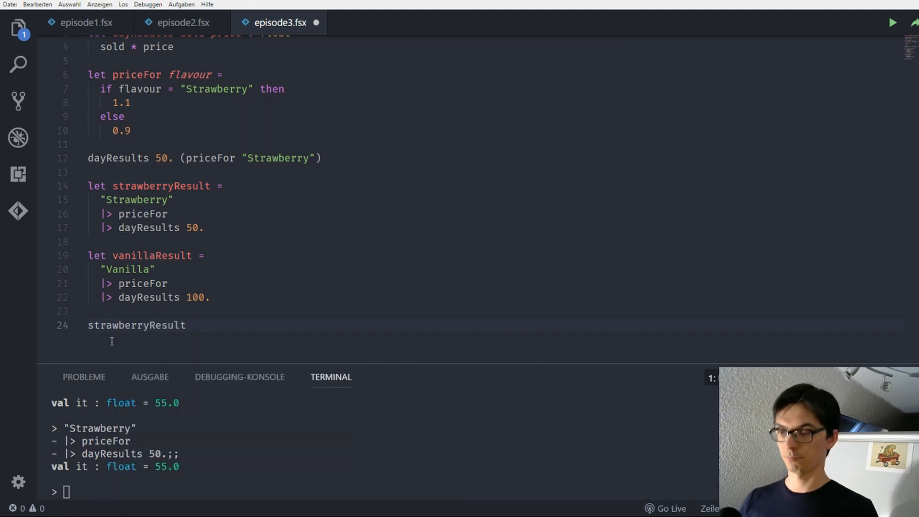
pyautogui.write('+ vamo')
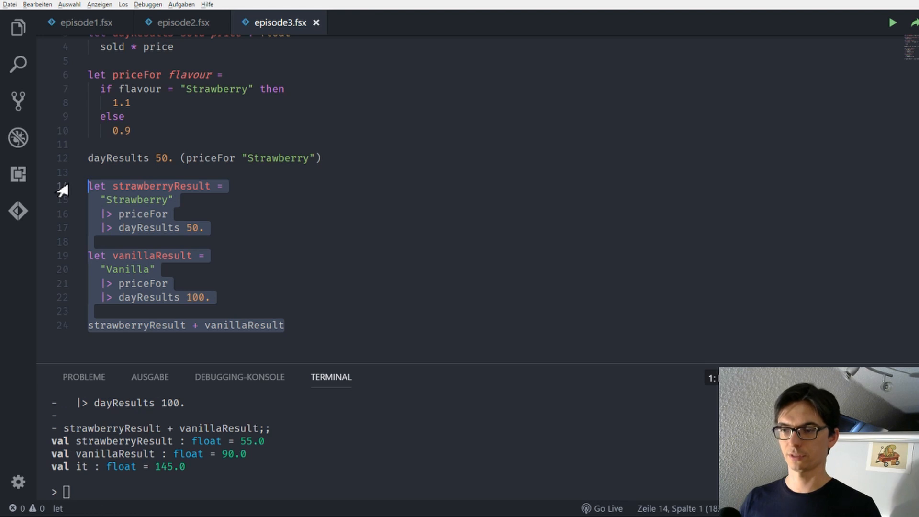
pyautogui.moveTo(158, 473)
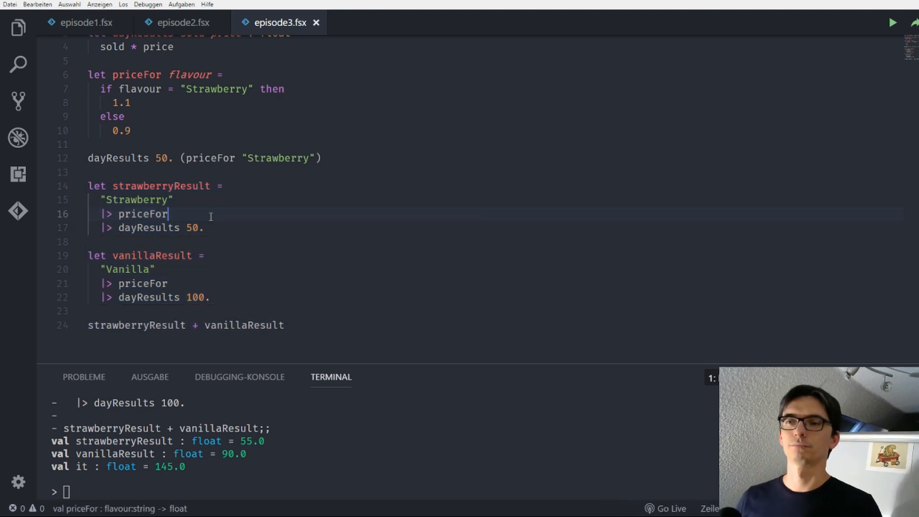
pyautogui.moveTo(143, 227)
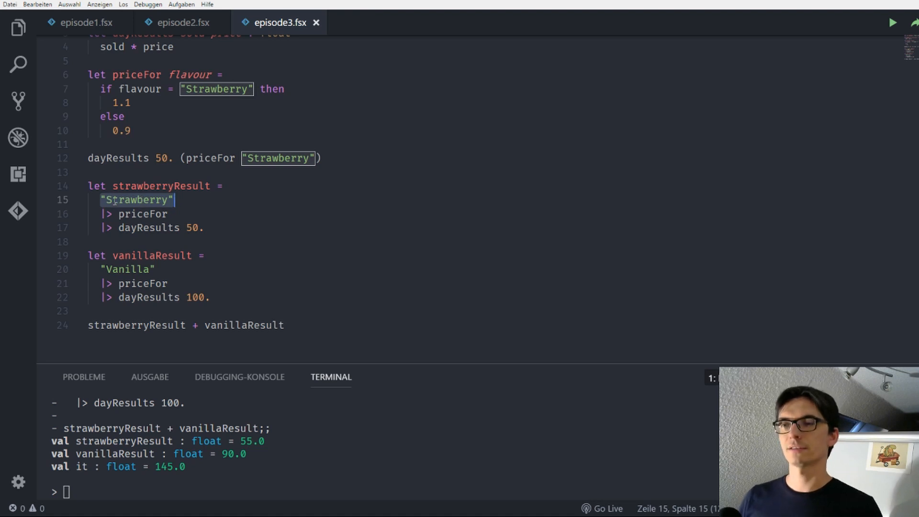
pyautogui.moveTo(161, 186)
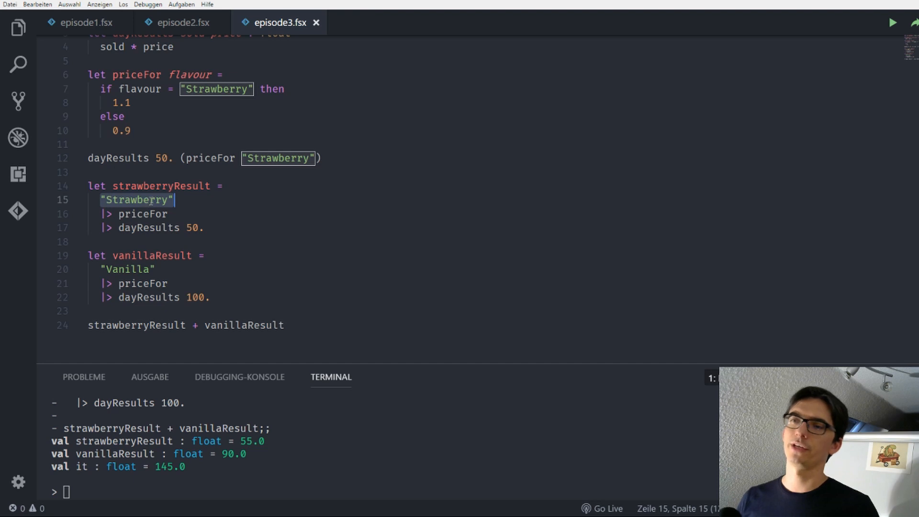
pyautogui.moveTo(137, 213)
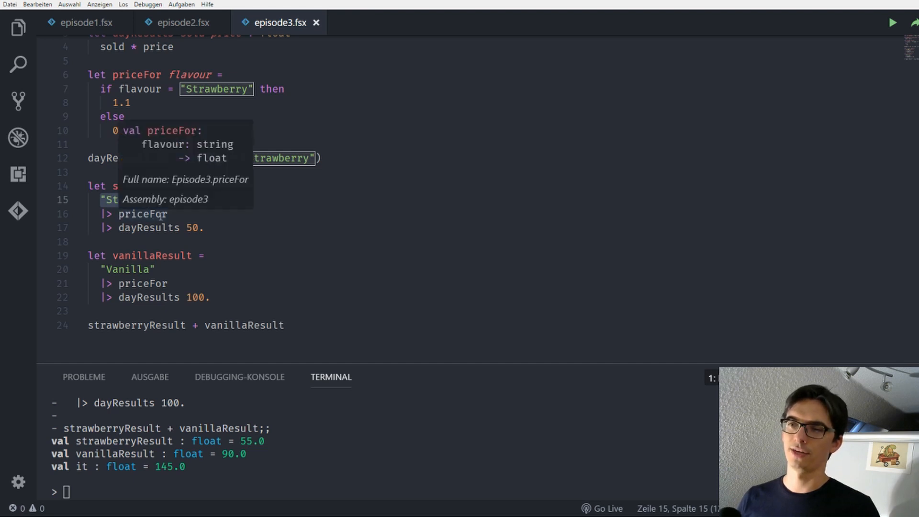
pyautogui.click(142, 213)
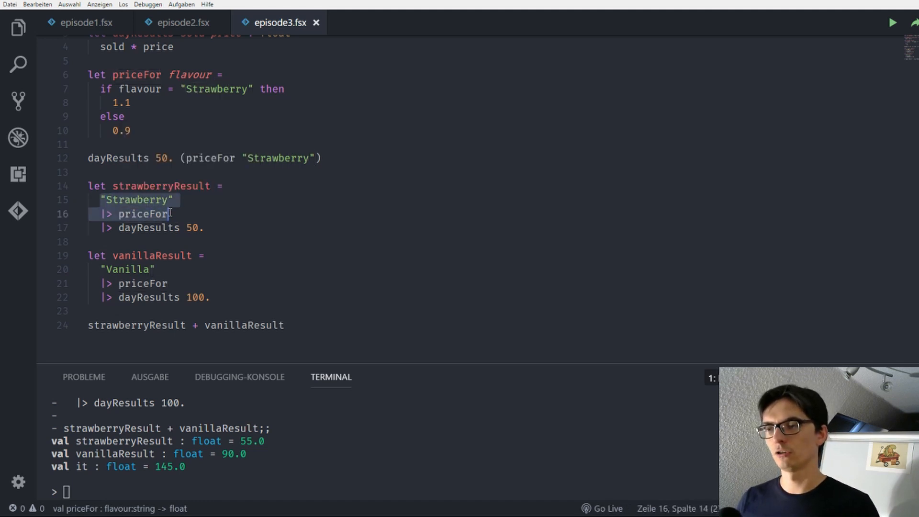
pyautogui.moveTo(143, 213)
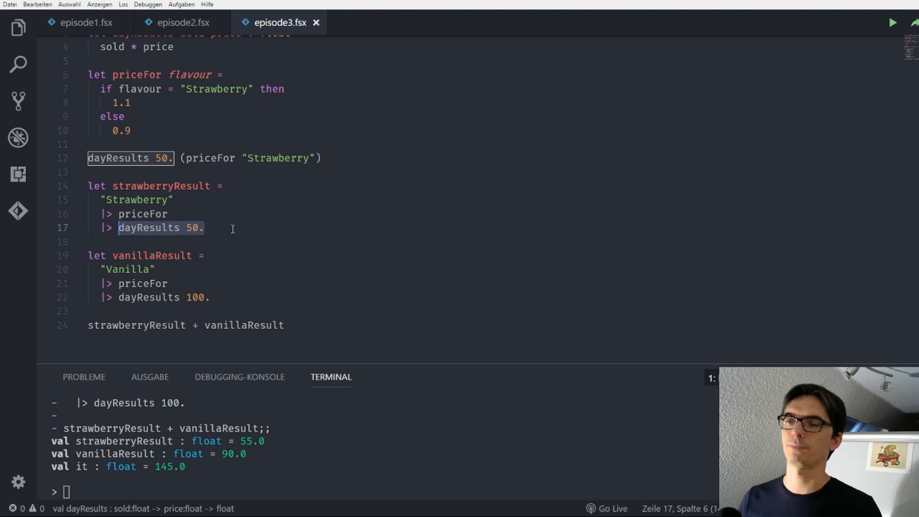
pyautogui.click(233, 227)
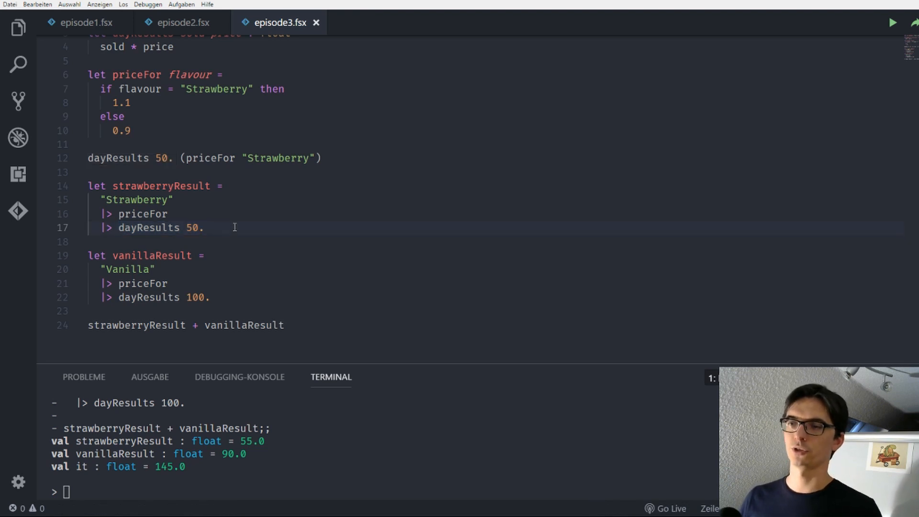
pyautogui.moveTo(222, 240)
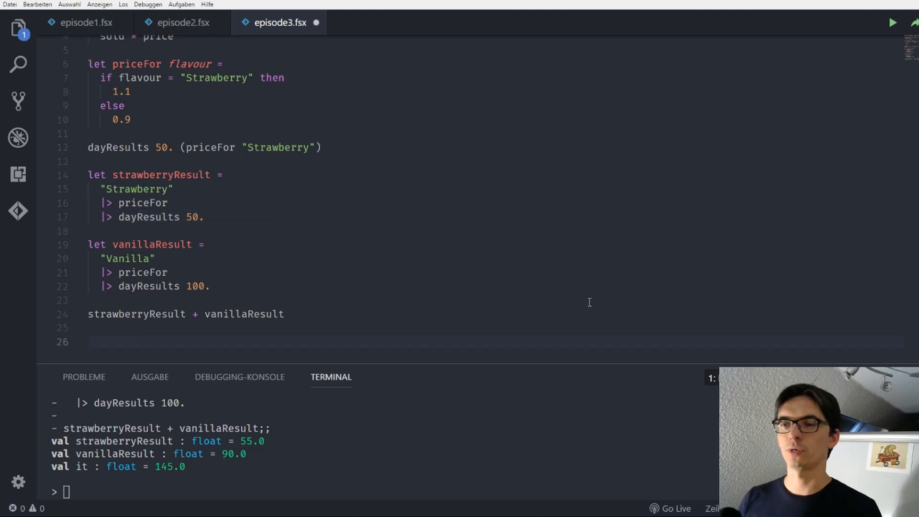
# - Write let resultsFor ice sold = ice |> priceFor |> dayResults sold
pyautogui.write('let')
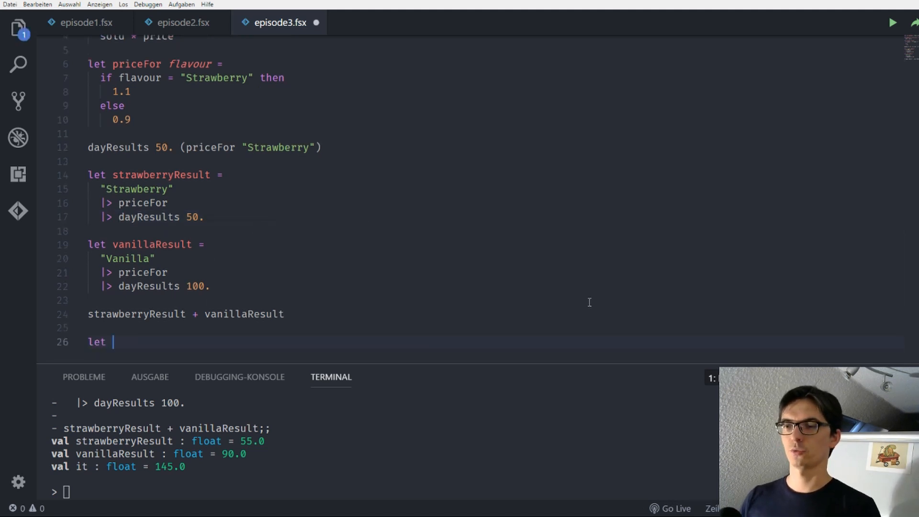
pyautogui.write('d')
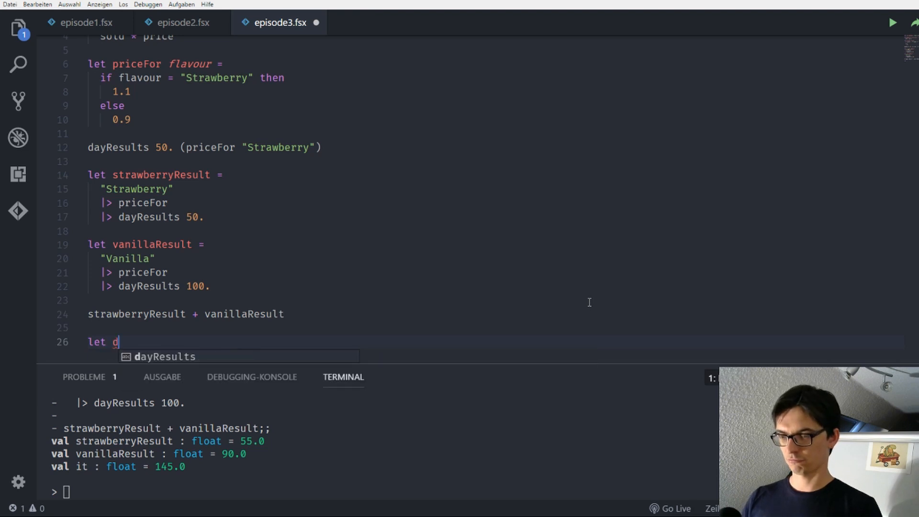
pyautogui.write('resi')
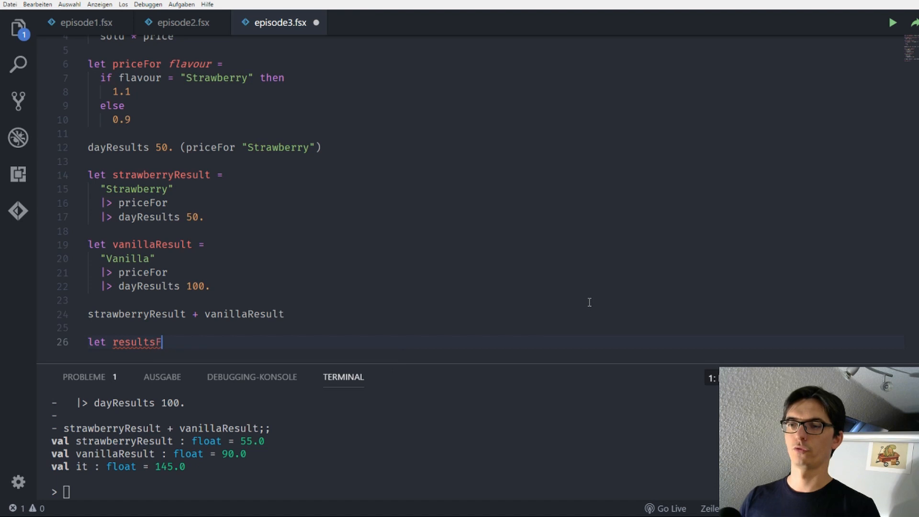
pyautogui.write('or ice sold =')
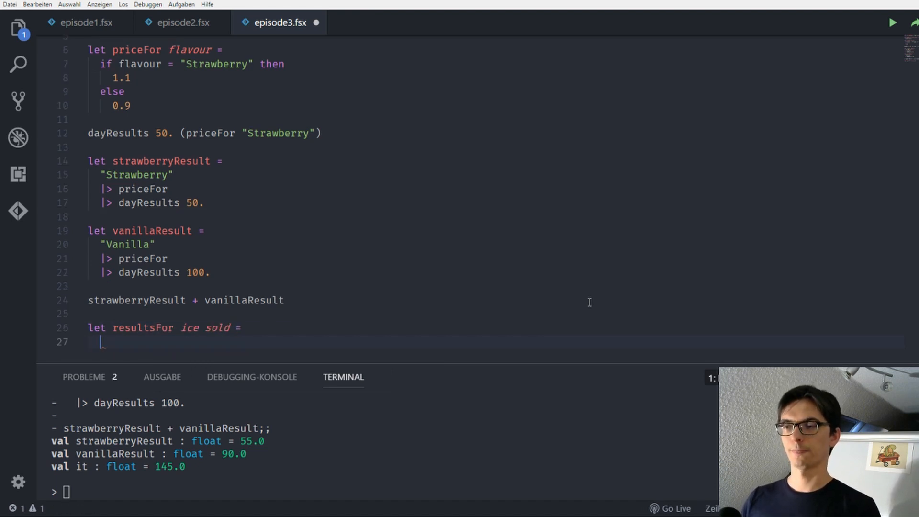
pyautogui.write('ice')
pyautogui.write('|>')
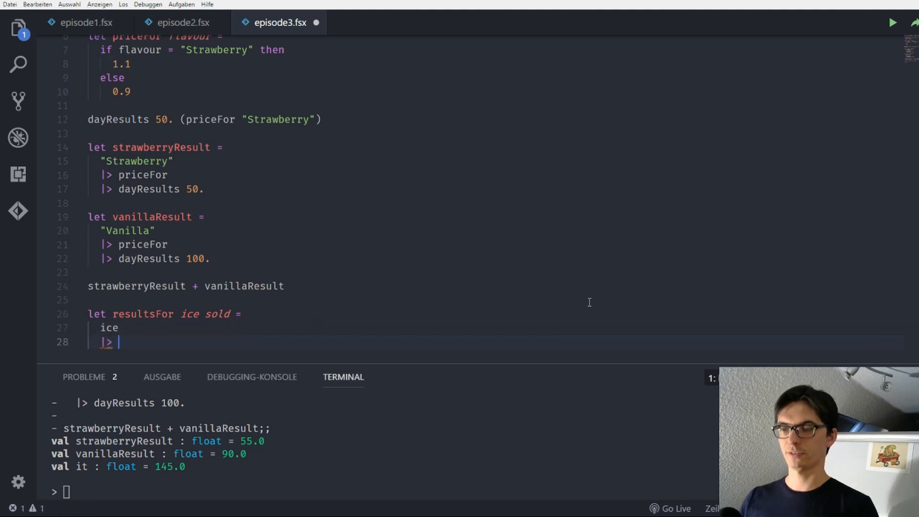
pyautogui.write('priceFor')
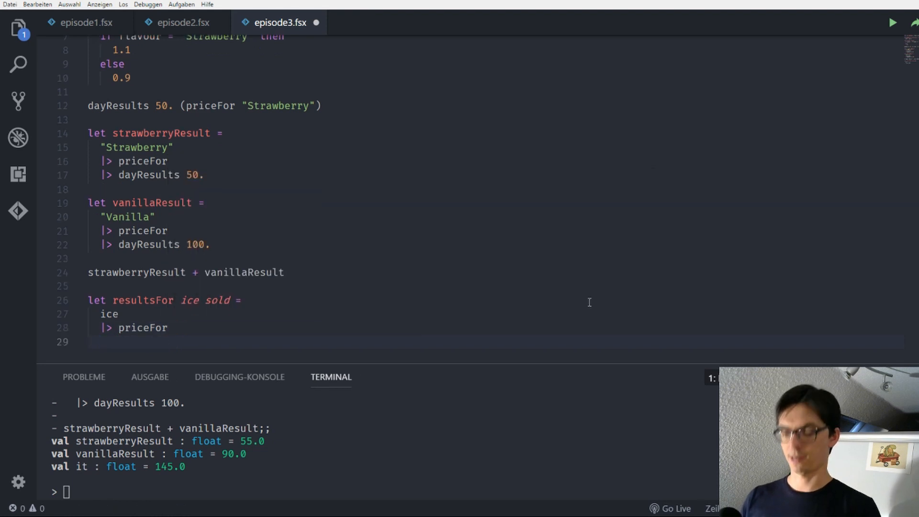
pyautogui.write('|>')
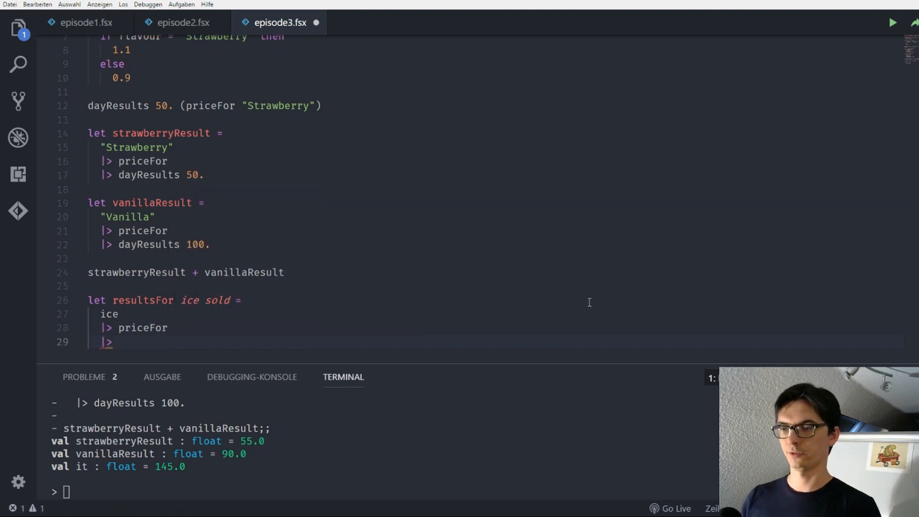
pyautogui.write('dayResults SolidBrush')
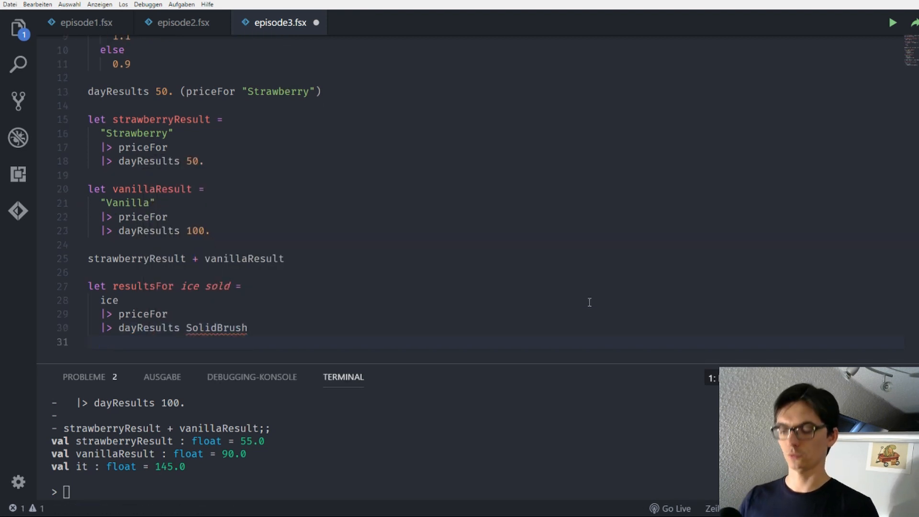
pyautogui.write('sold')
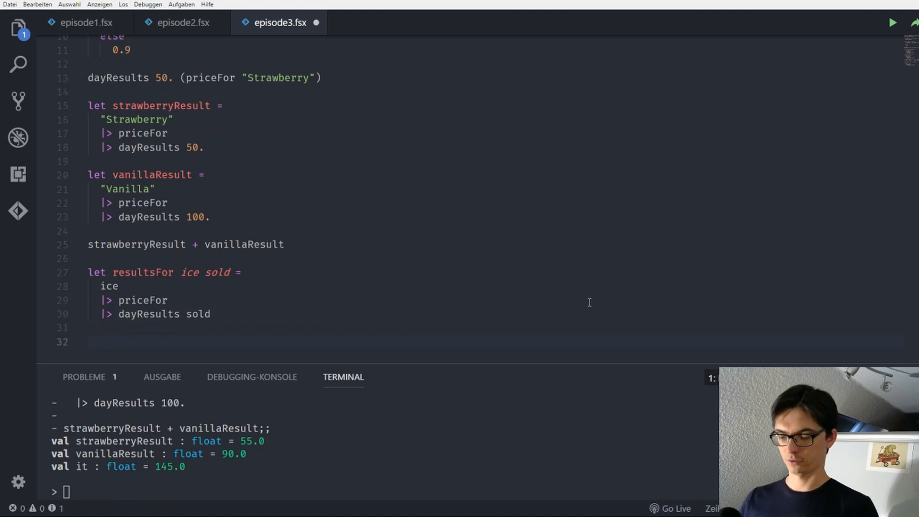
# - Write resultsFor "Strawberry" 100. + resultsFor "Vanilla" 50. below the resultsFor function
pyautogui.write('resultsFor')
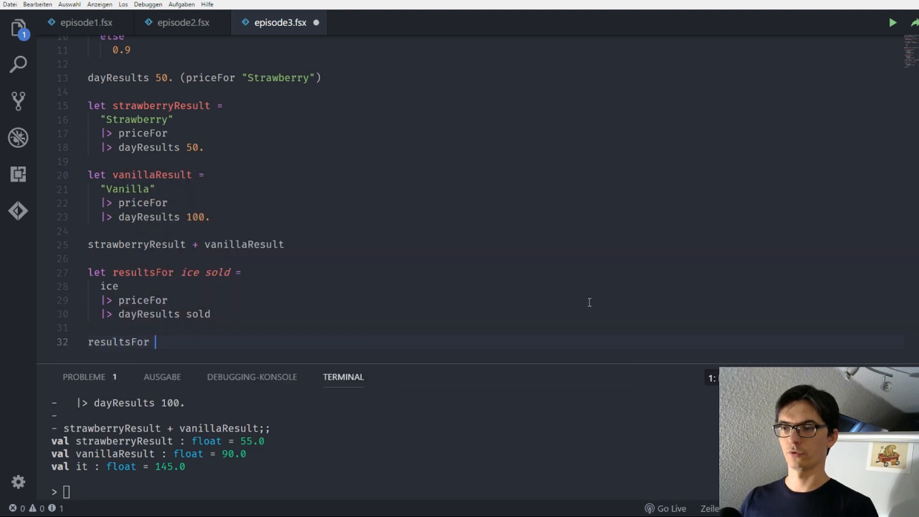
pyautogui.write('"Straw"')
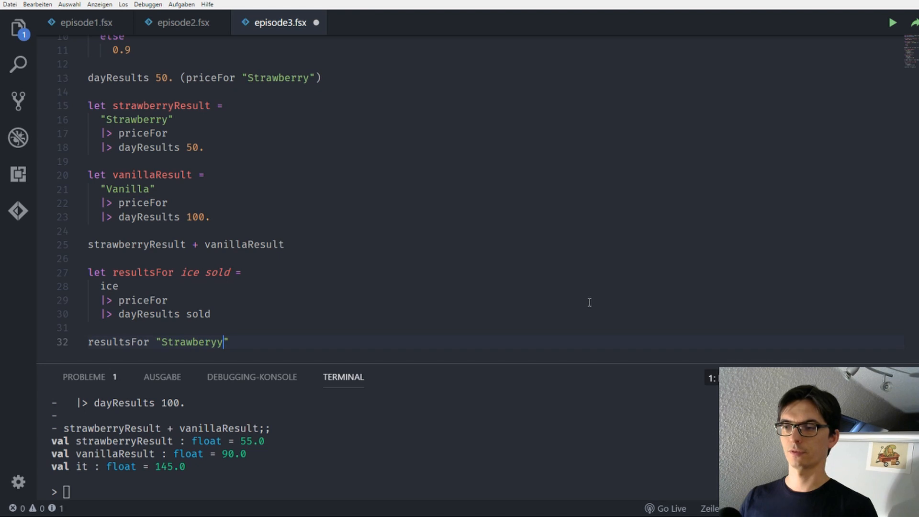
pyautogui.press('Backspace')
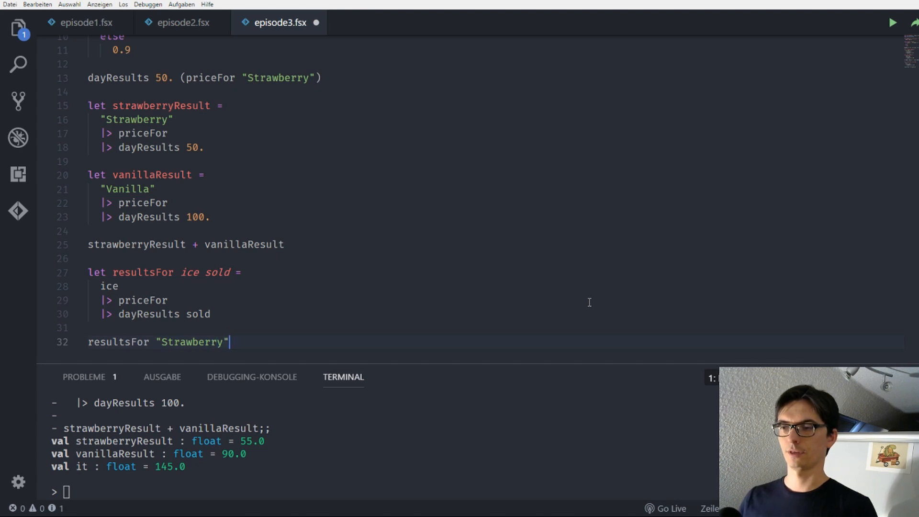
pyautogui.write('100. +')
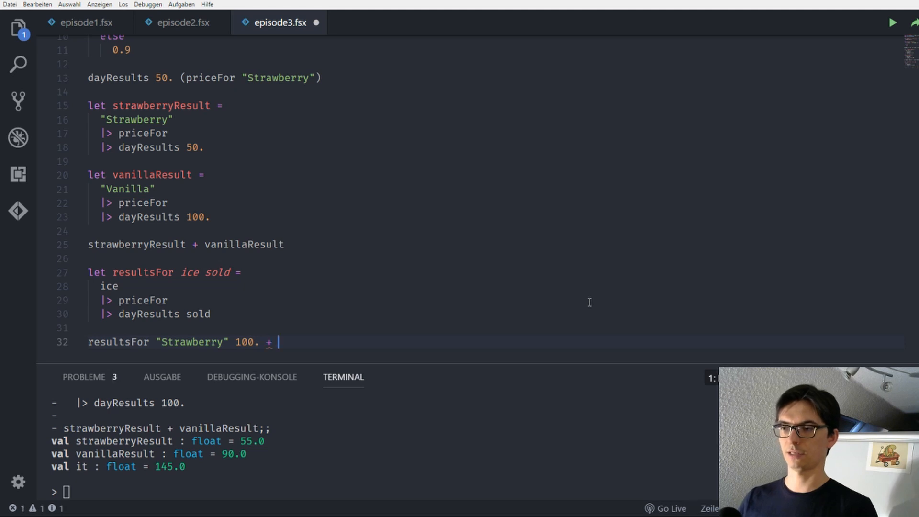
pyautogui.write('resultsFor')
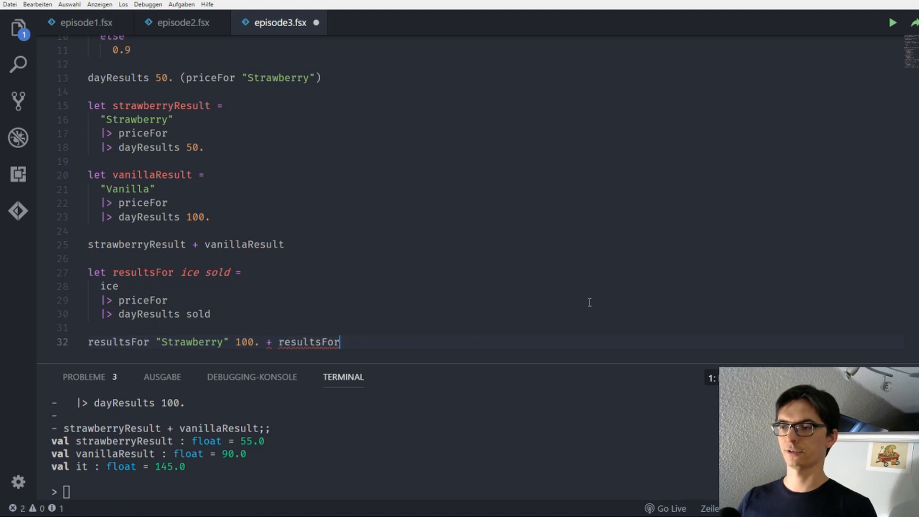
pyautogui.write('"Va"')
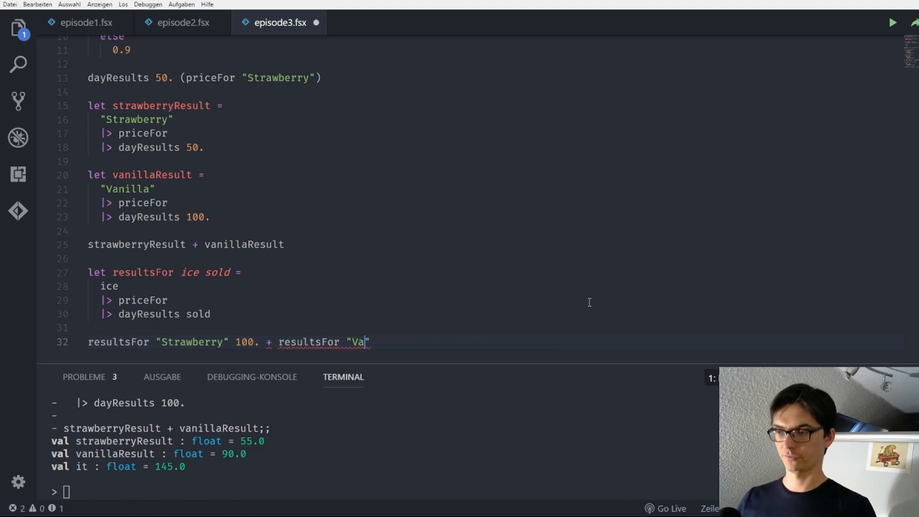
pyautogui.write('nilla')
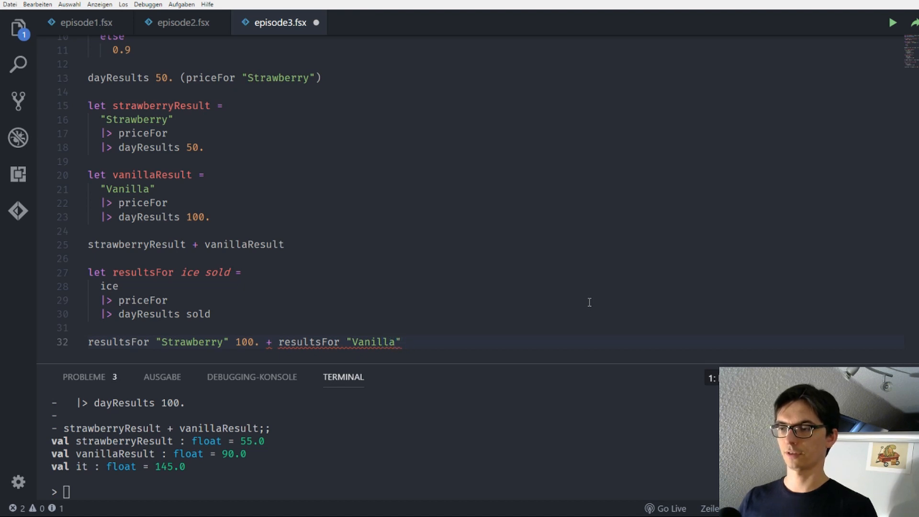
pyautogui.write('50.')
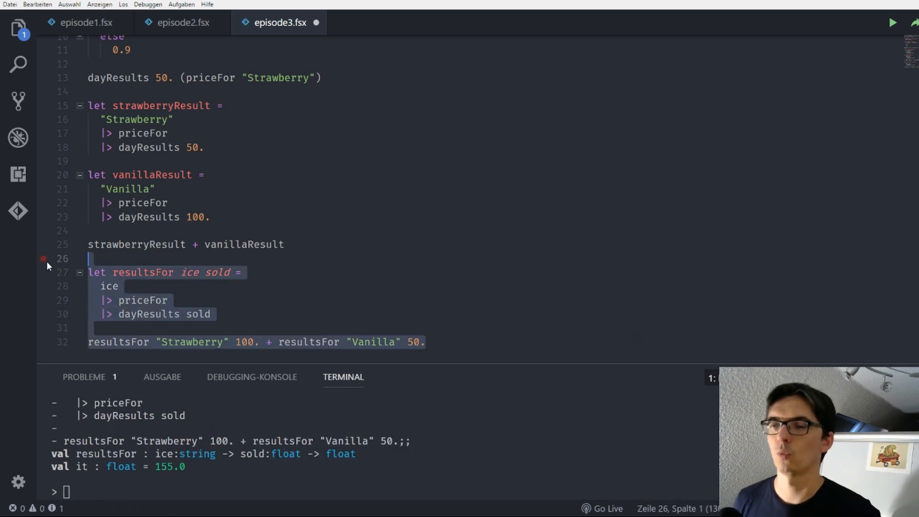
# - Click in the editor while the sum line stays evaluated at 155.0
pyautogui.click(481, 342)
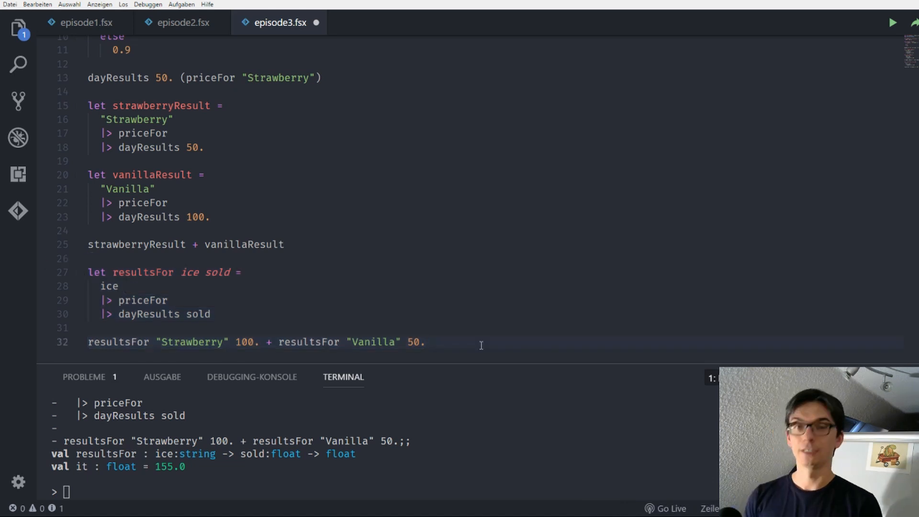